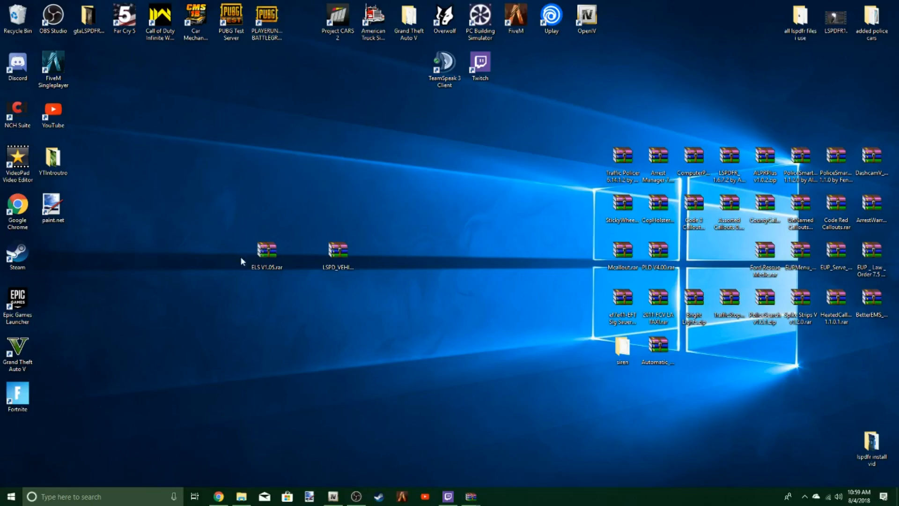
- Accept the LCPDFR.com download terms and download ELS V1.05.rar from the Emergency Lighting System page
left_click(267, 255)
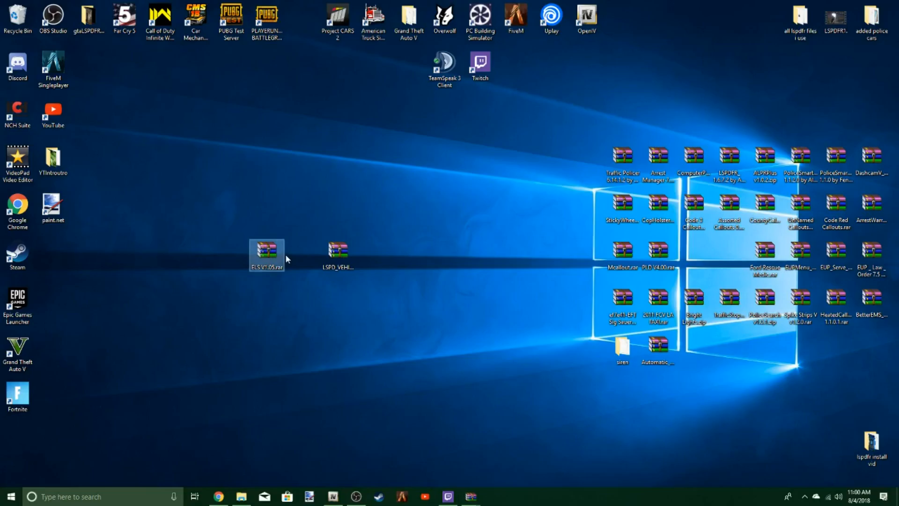
mouse_move(340, 238)
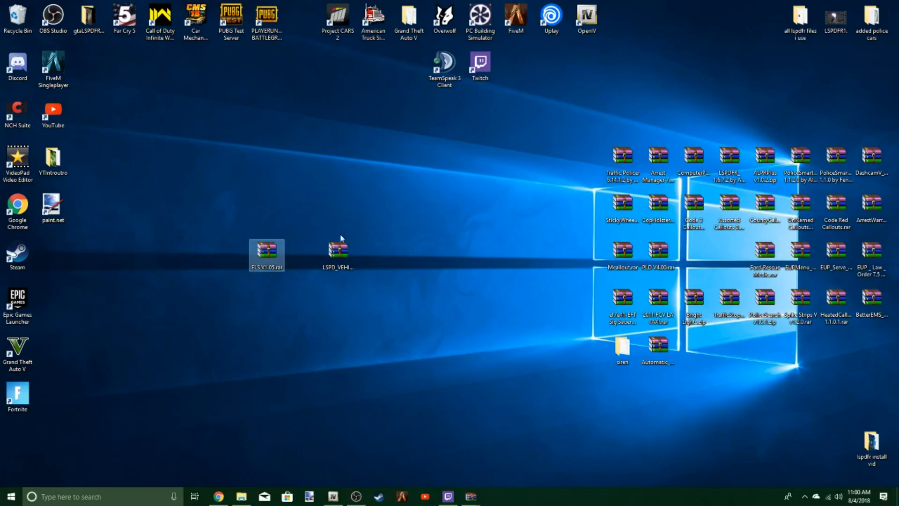
mouse_move(387, 242)
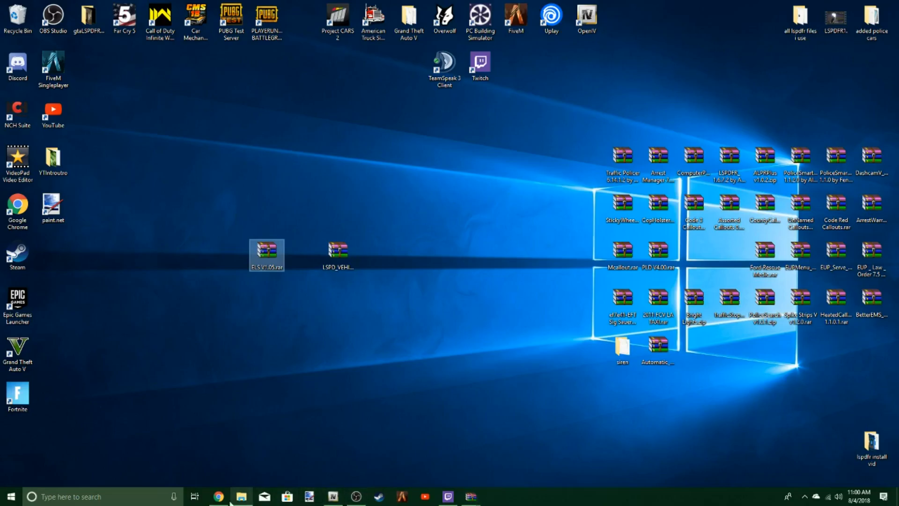
left_click(219, 496)
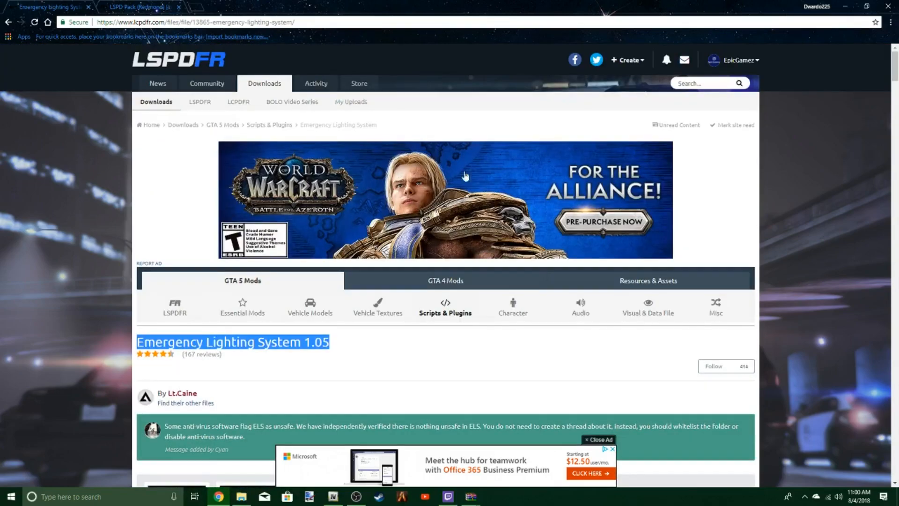
scroll("down", 3)
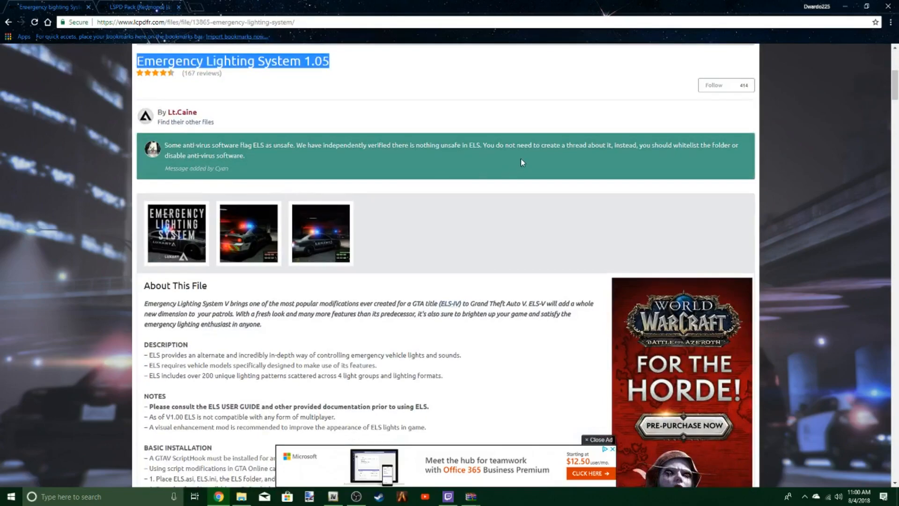
scroll("down", 3)
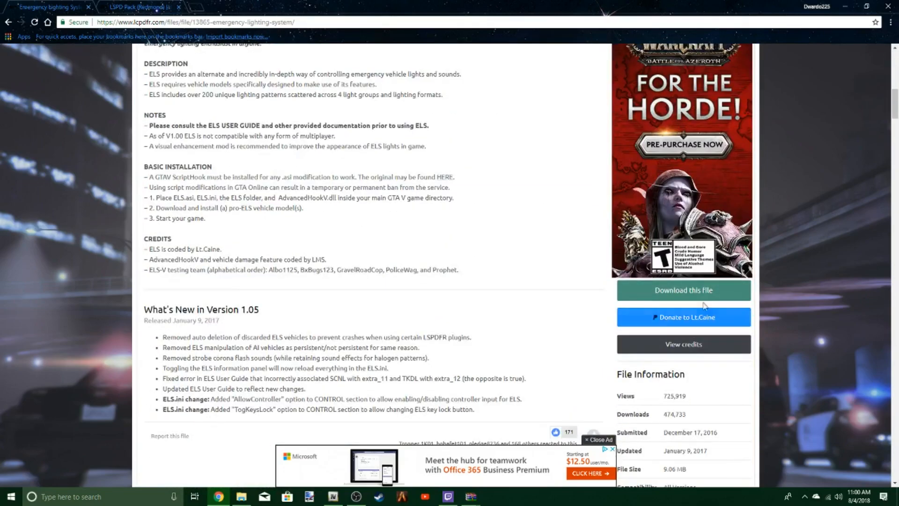
left_click(682, 290)
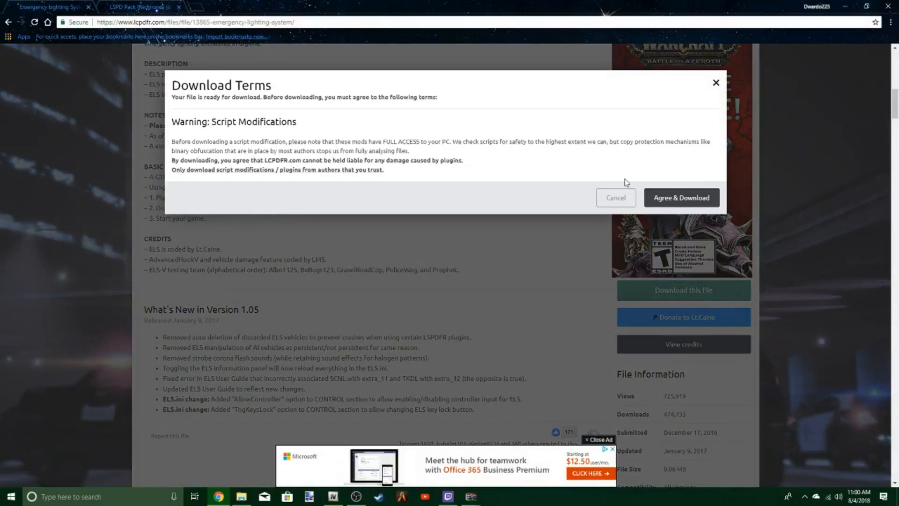
left_click(681, 198)
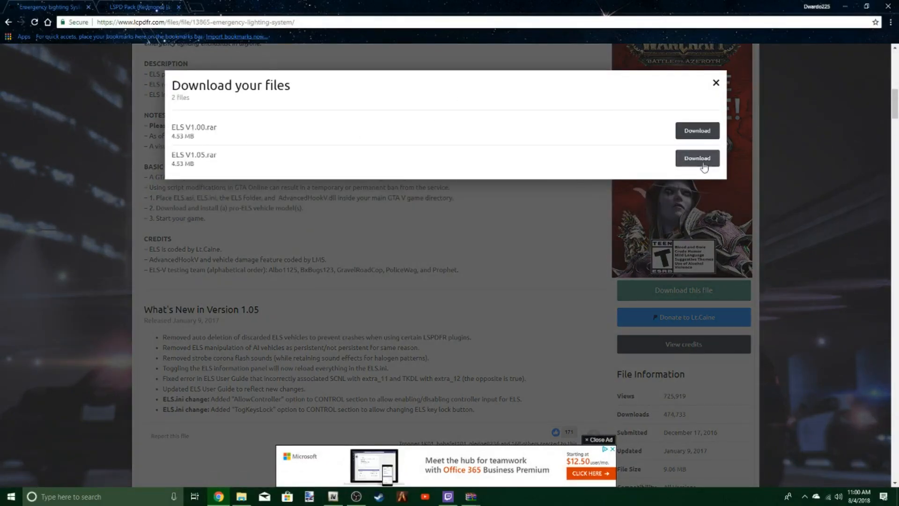
left_click(697, 158)
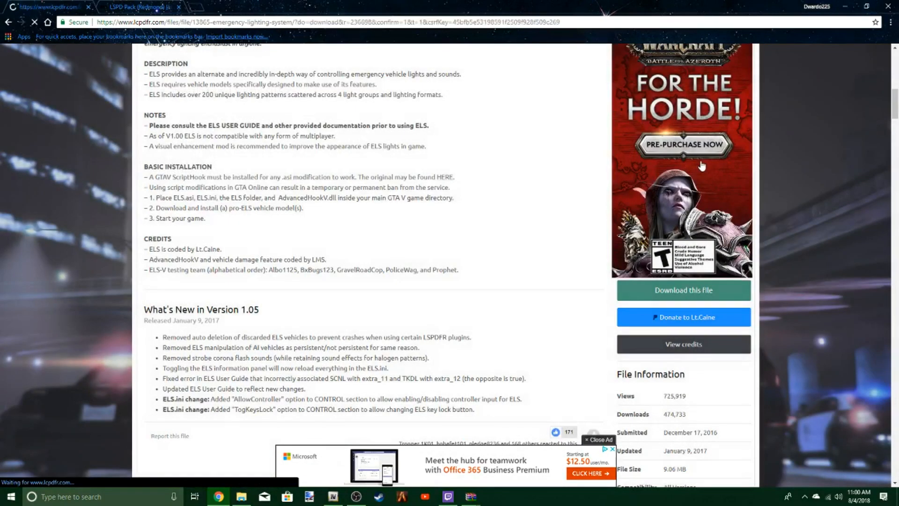
left_click(682, 290)
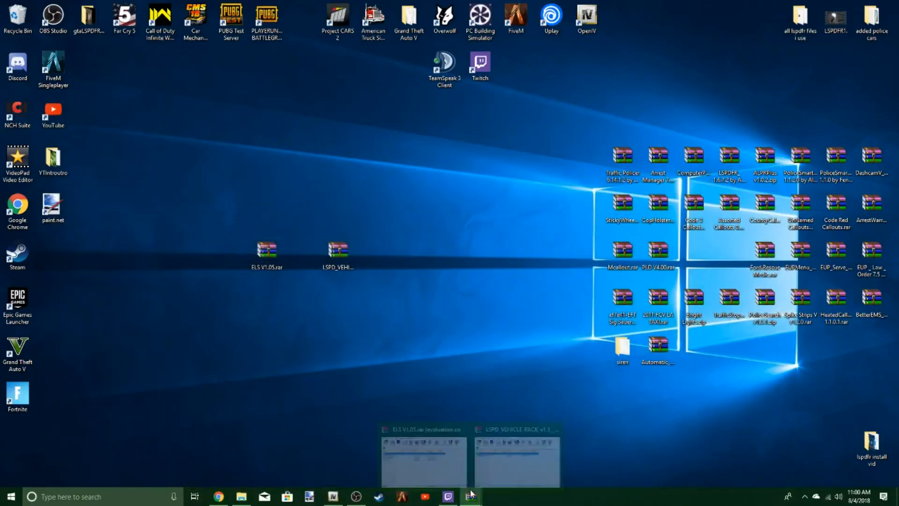
- Browse the ELS V1.05 archive into INSTALLATION FILES, then the Grand Theft Auto V folder
left_click(424, 459)
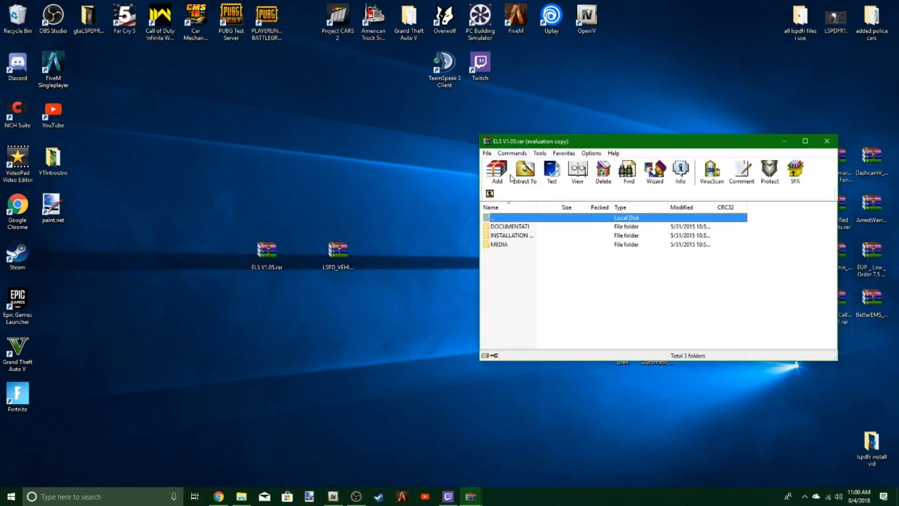
left_click(509, 226)
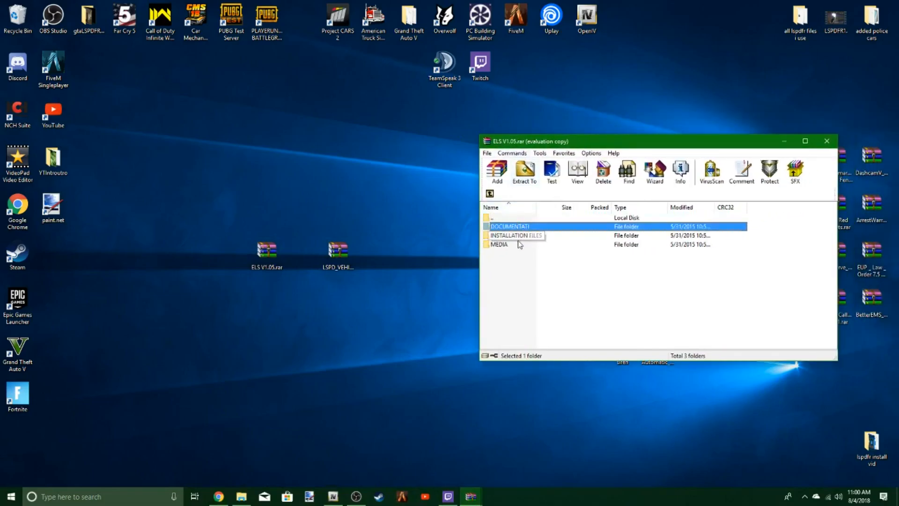
left_click(498, 244)
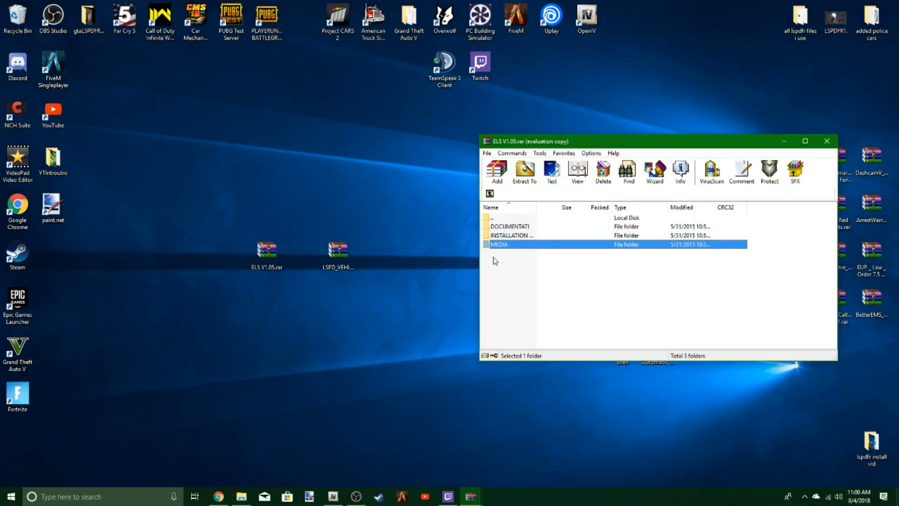
double_click(498, 243)
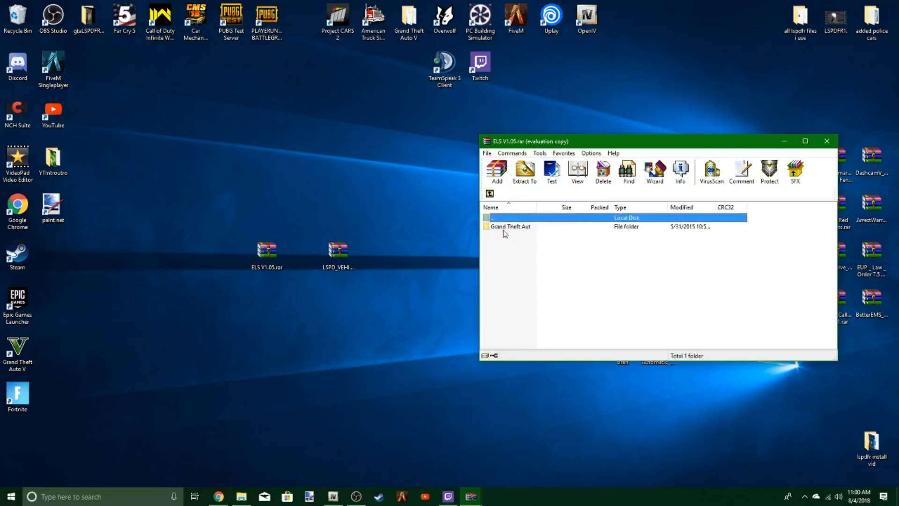
double_click(510, 225)
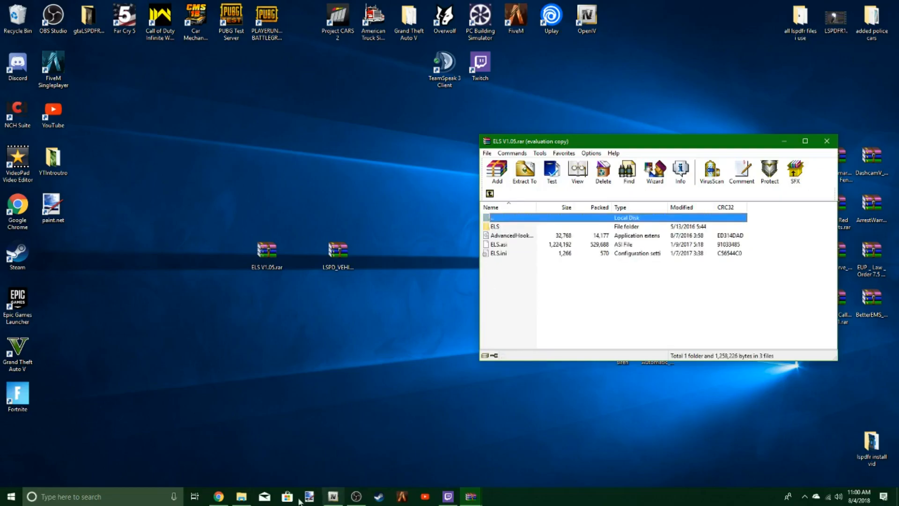
- Copy ELS, AdvancedHookV, ELS.asi and ELS.ini into the Grand Theft Auto V folder, replacing existing files
left_click(240, 495)
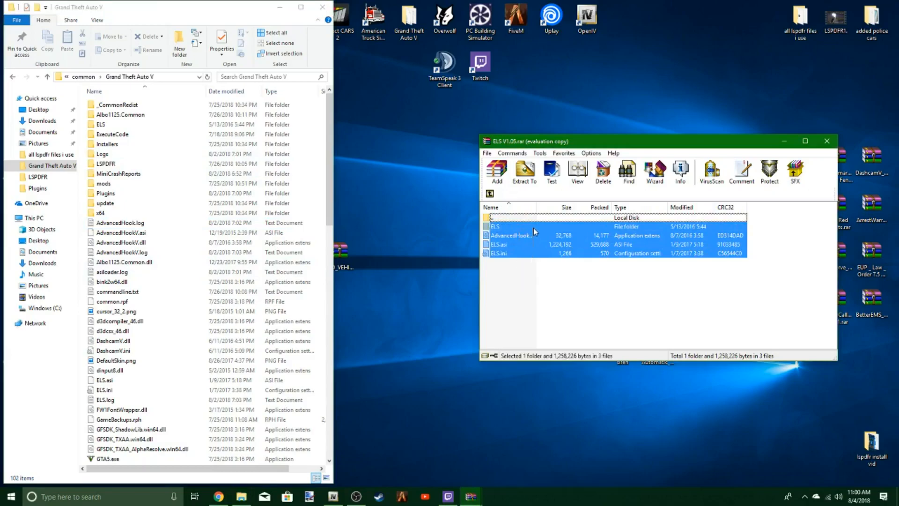
left_click(523, 169)
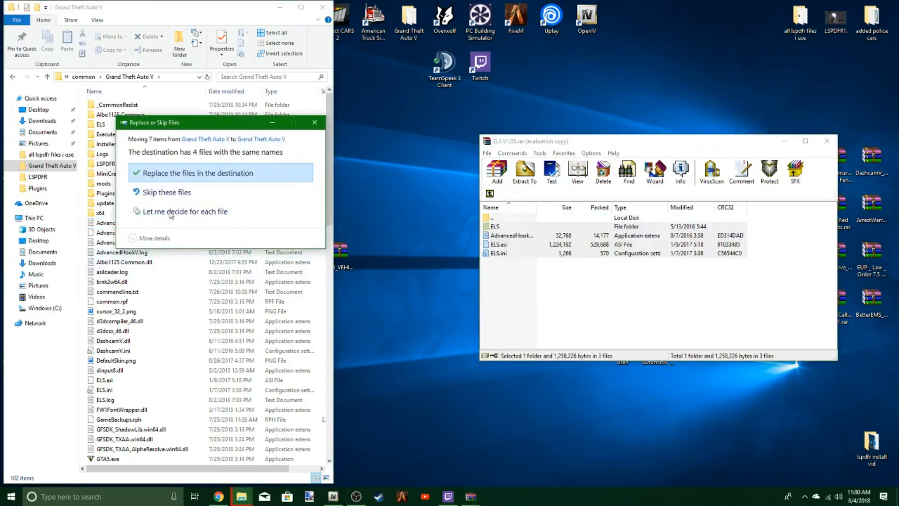
left_click(197, 173)
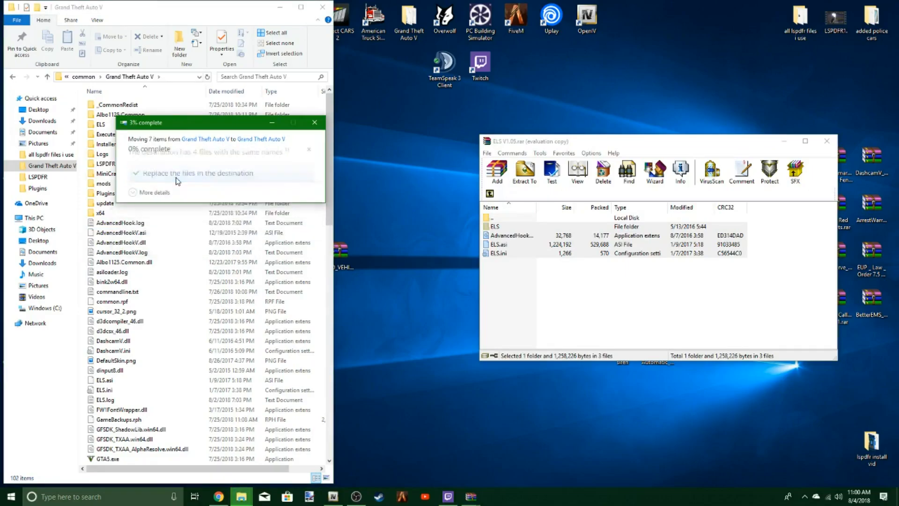
left_click(197, 172)
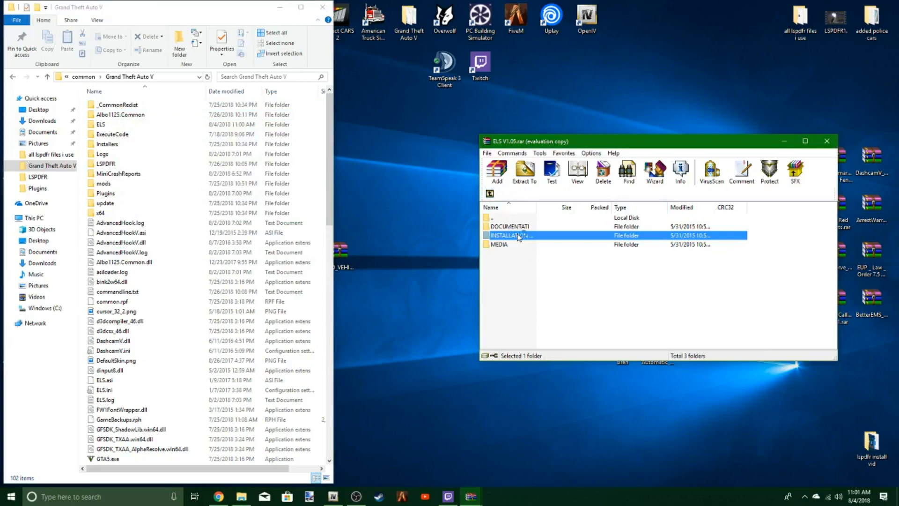
double_click(513, 235)
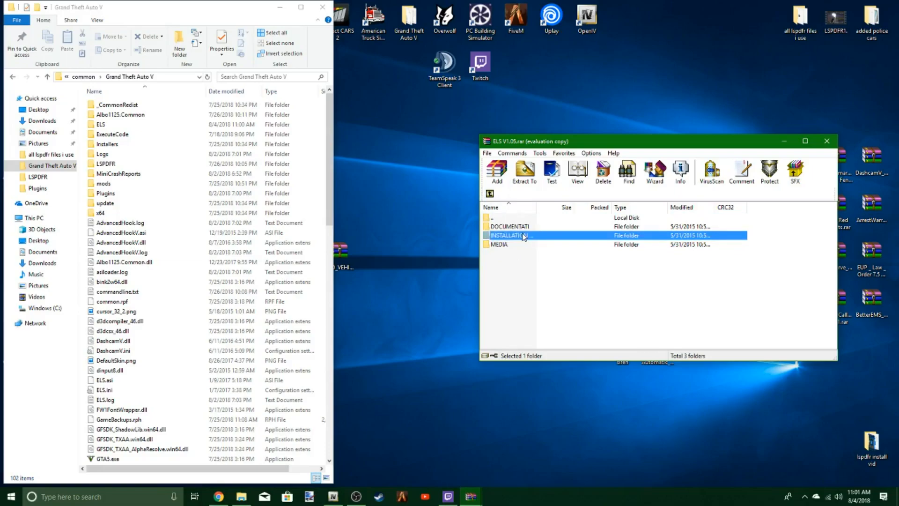
double_click(510, 235)
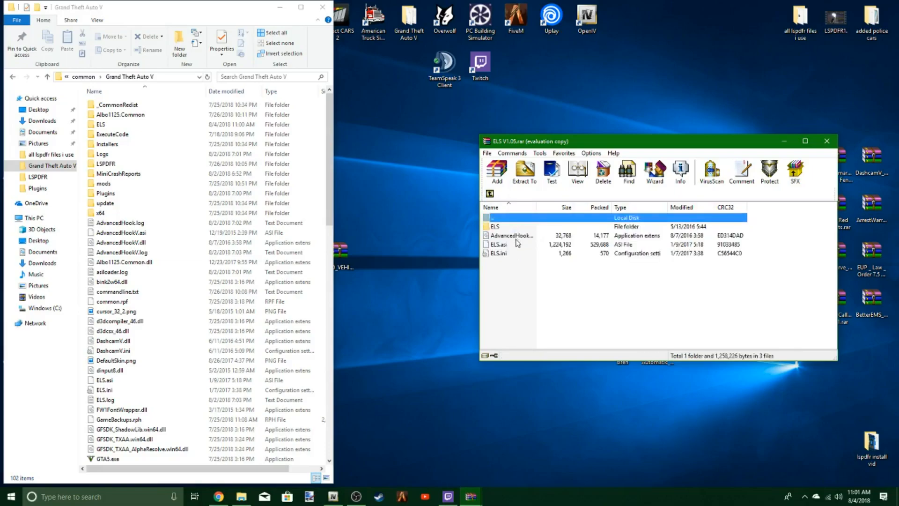
left_click(490, 193)
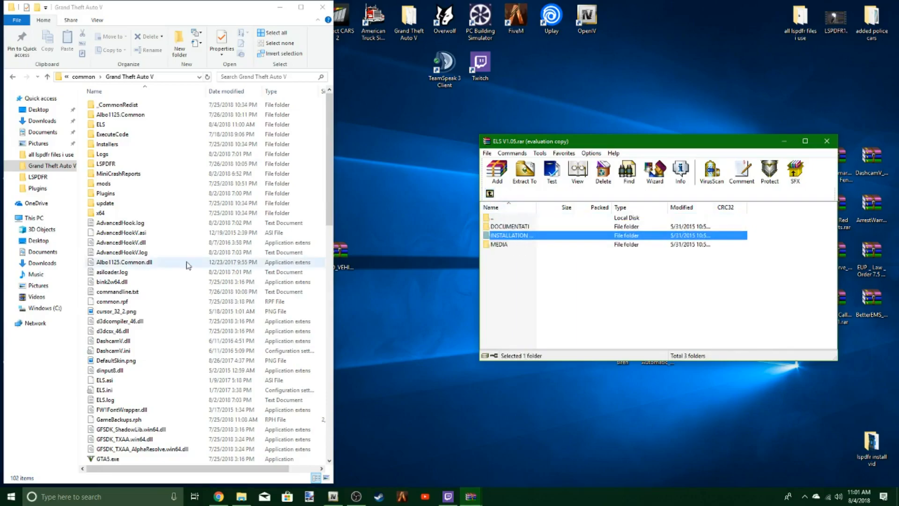
scroll("down", 3)
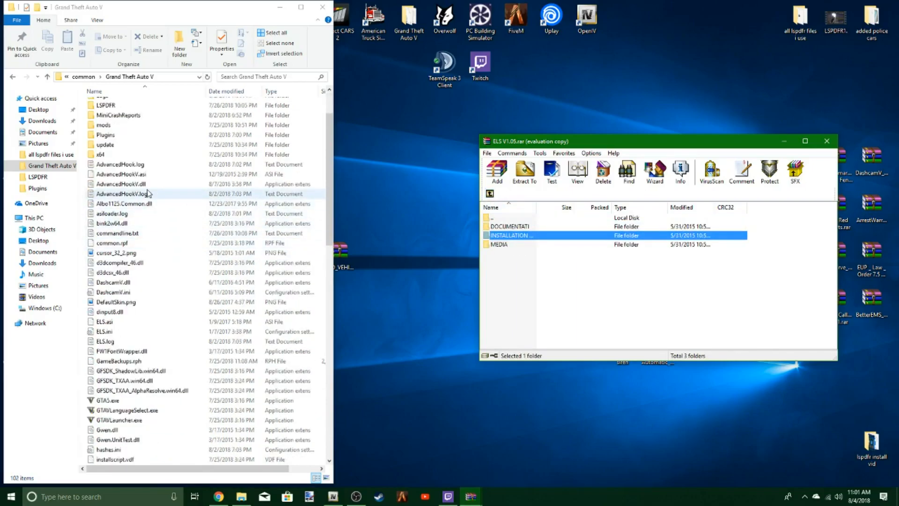
scroll("down", 3)
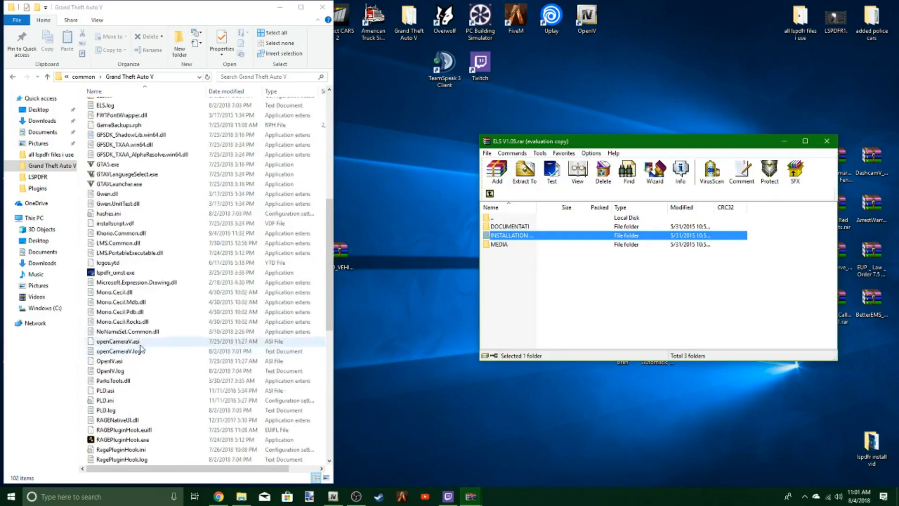
scroll("down", 3)
type("scrip")
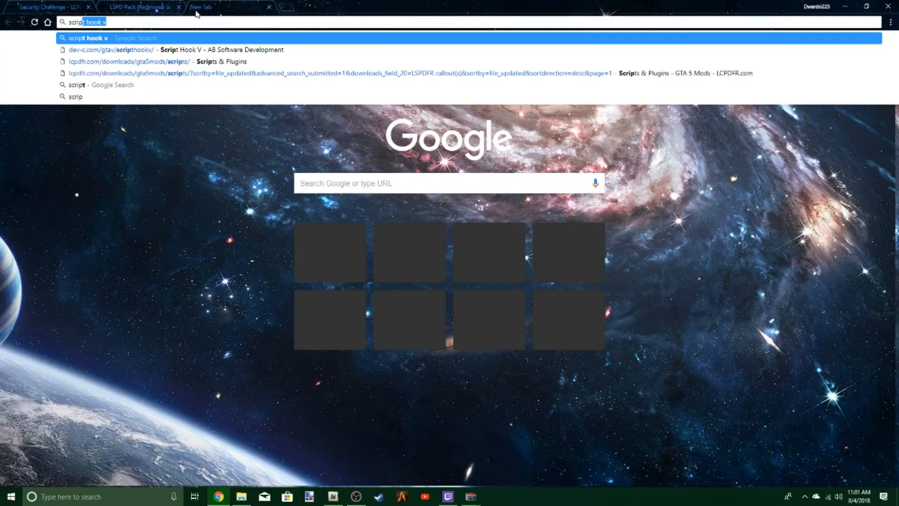
- Download ScriptHookV_1.0.1493.0.zip from the dev-c.com Script Hook V page
key("Backspace")
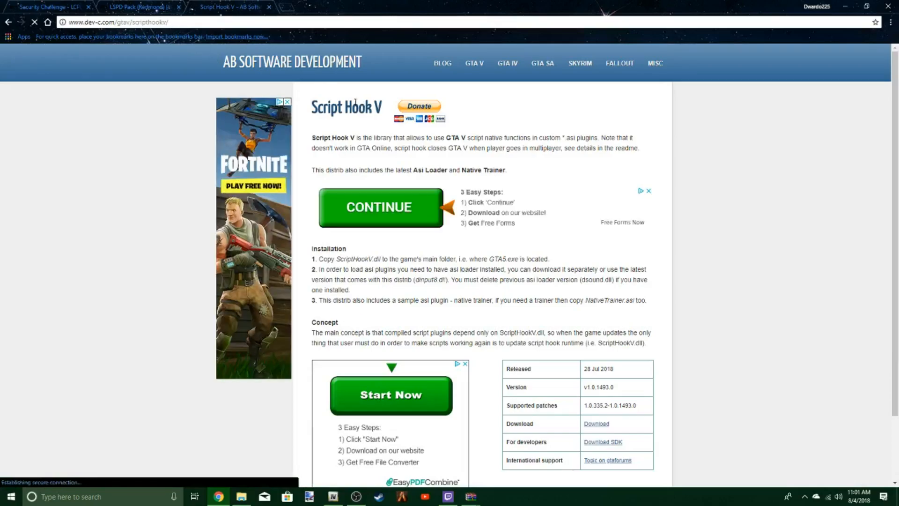
left_click(595, 423)
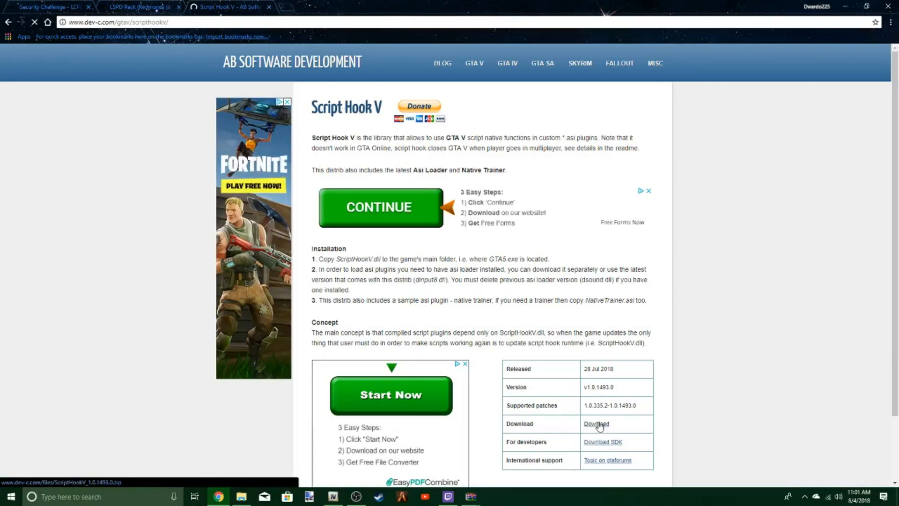
left_click(596, 424)
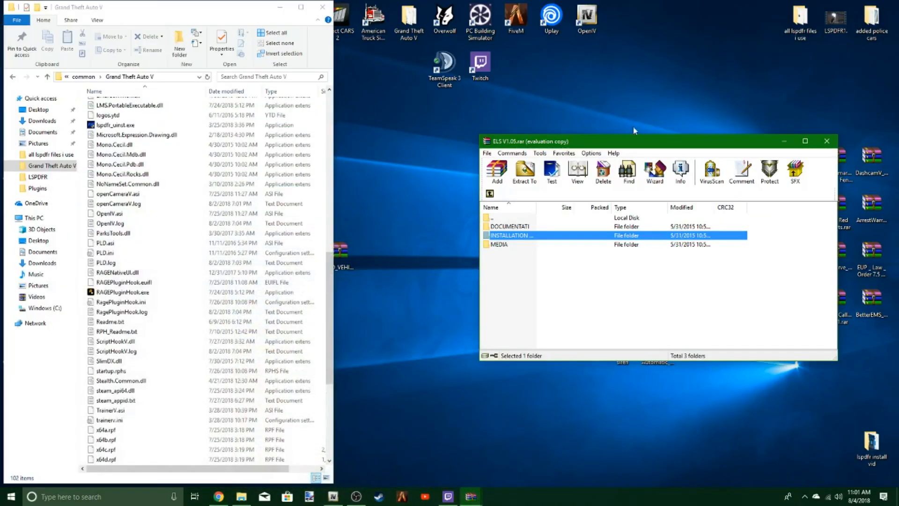
mouse_move(805, 140)
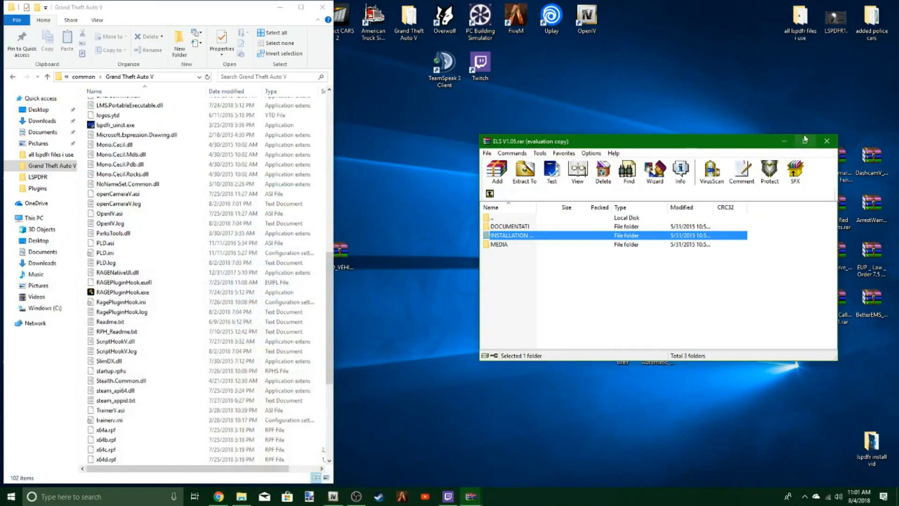
- Close the ELS archive and search Downloads for 'scrip' to find the Script Hook V zip
left_click(826, 140)
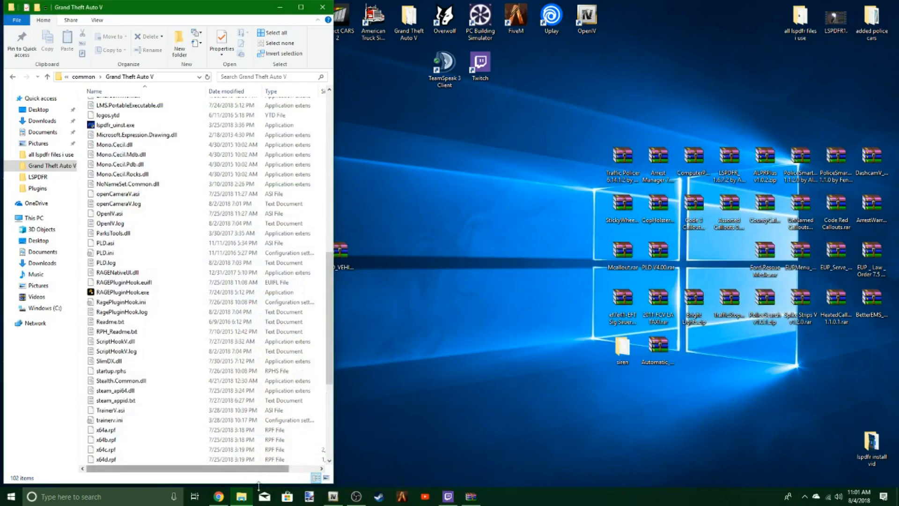
right_click(240, 497)
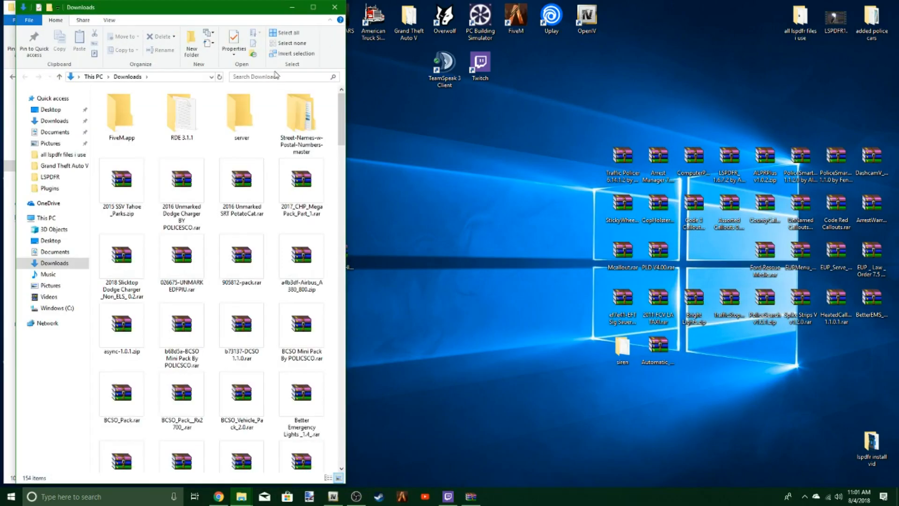
type("scrip")
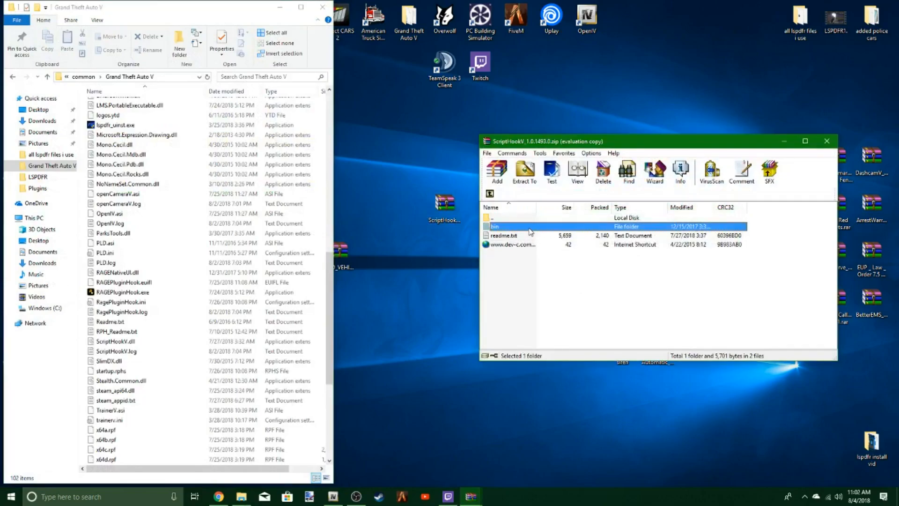
- Select ScriptHookV.dll and dinput8.dll in the bin folder, close the archive, and move the zip among the desktop mods
double_click(495, 226)
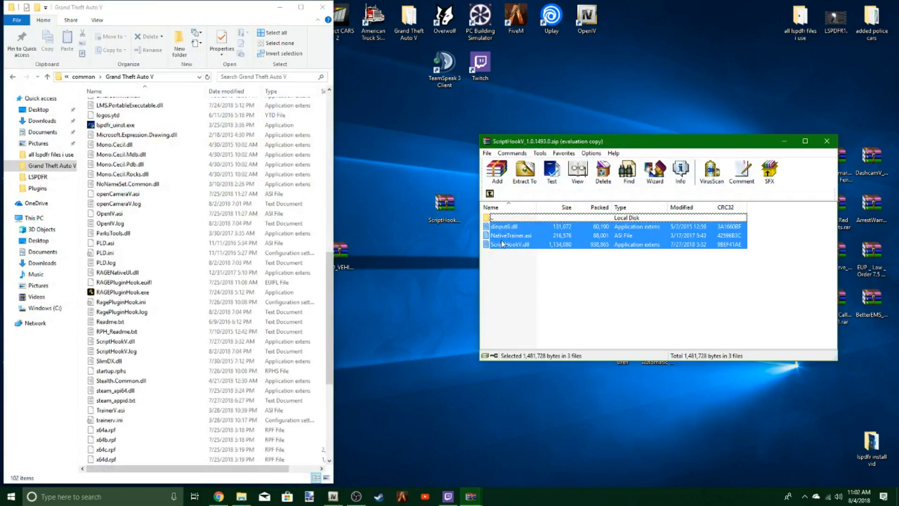
left_click(510, 235)
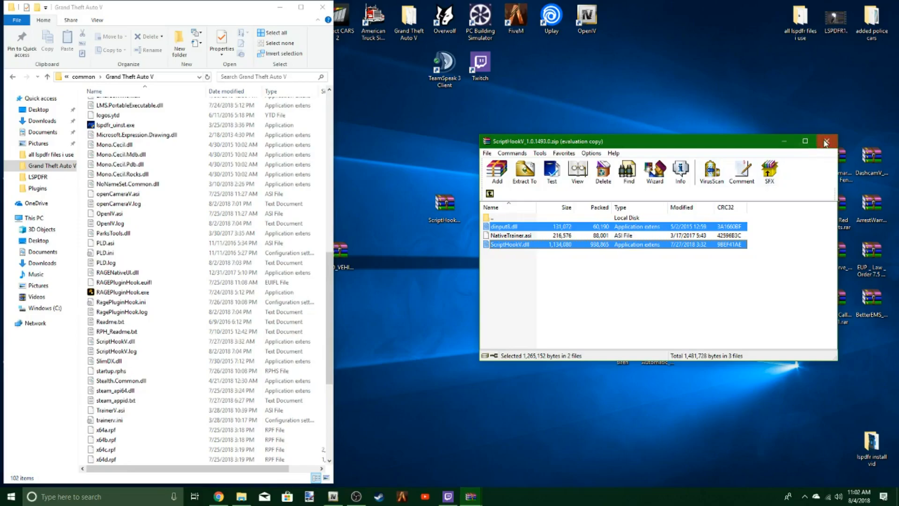
left_click(826, 142)
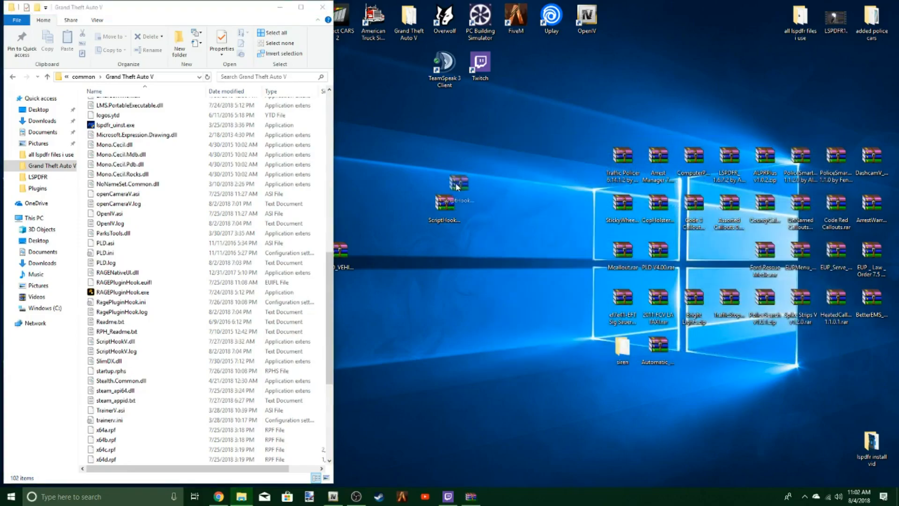
left_click_drag(459, 186, 712, 370)
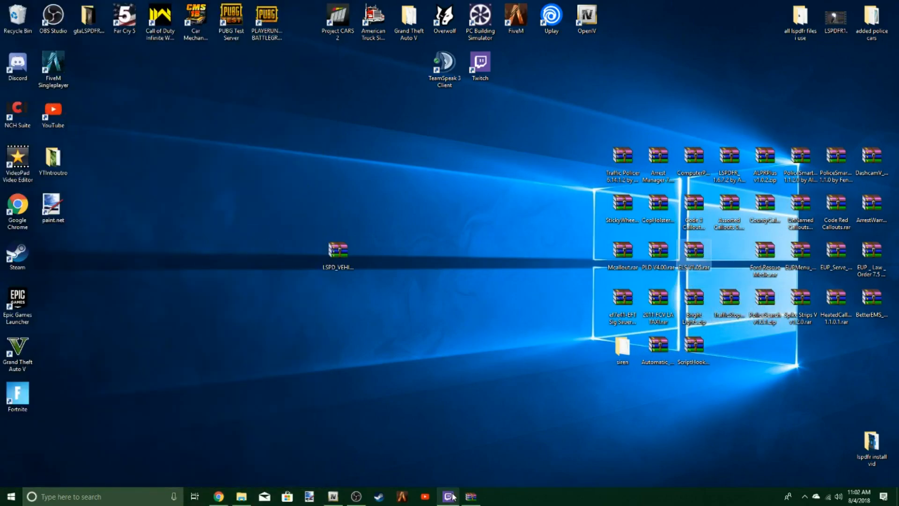
left_click(242, 496)
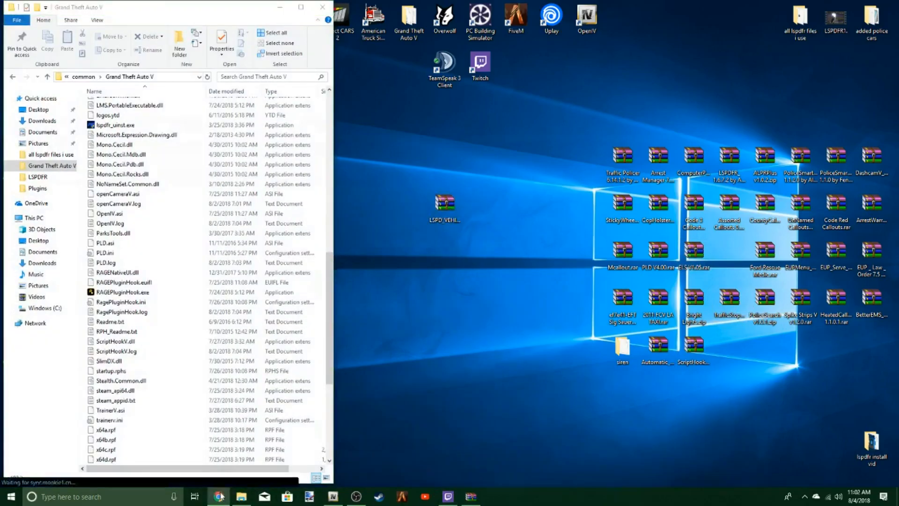
- Close the enlarged police SUV screenshot and download the LSPD Pack (Redmond) [ELS] file
left_click(217, 496)
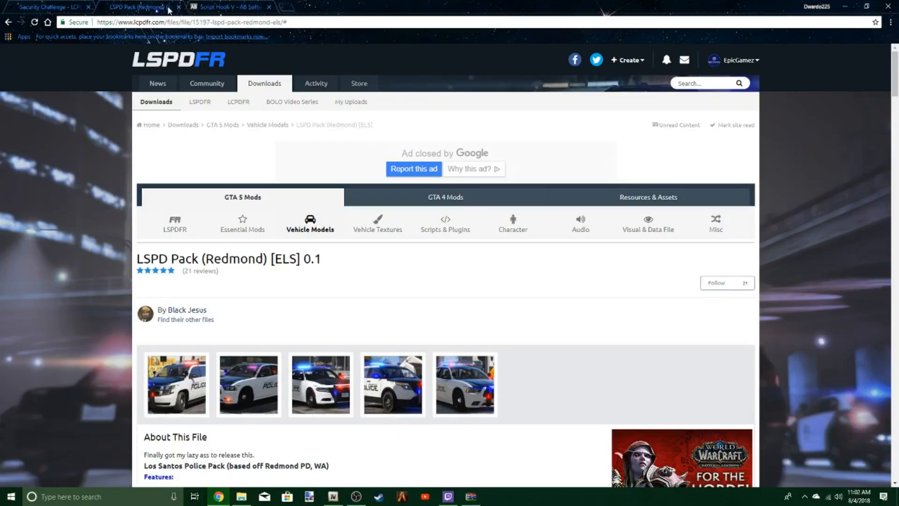
scroll("down", 3)
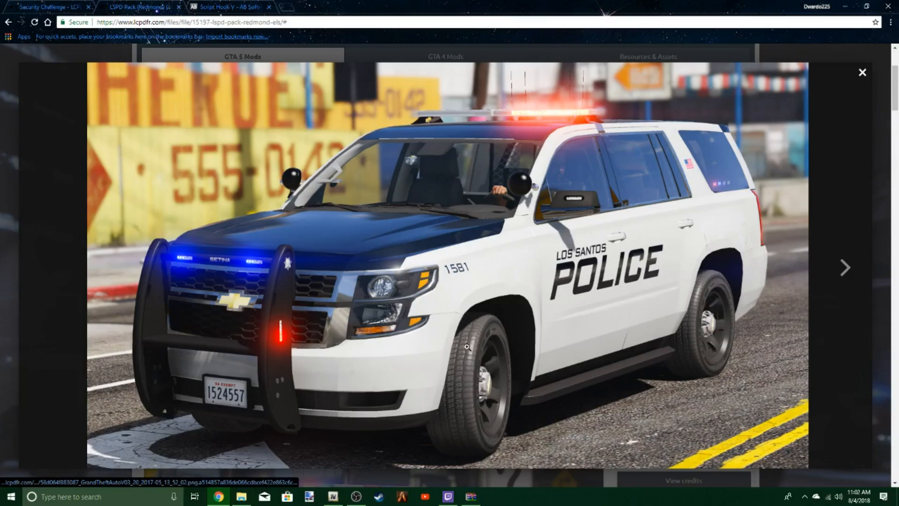
left_click(862, 72)
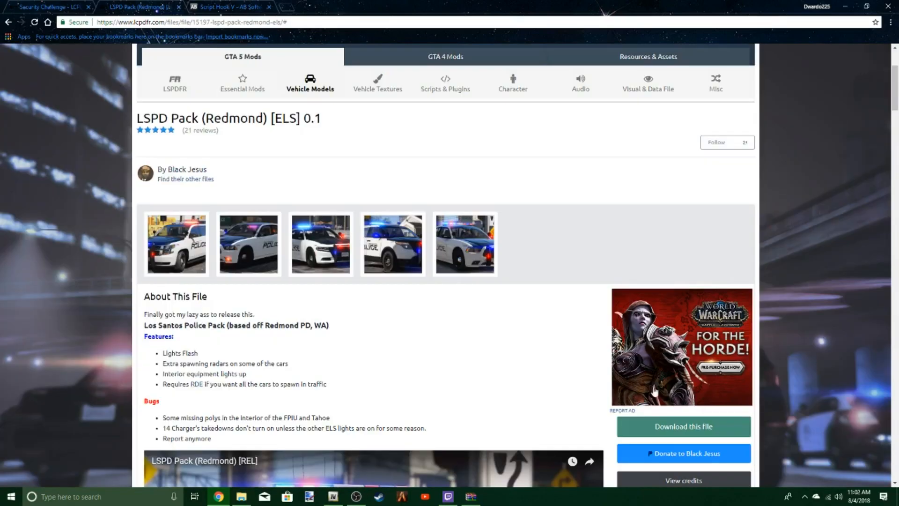
left_click(682, 426)
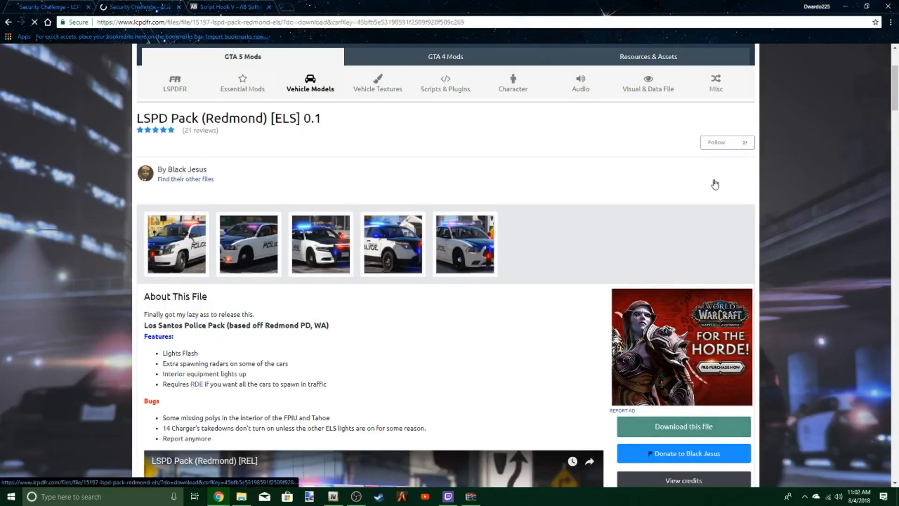
left_click(682, 426)
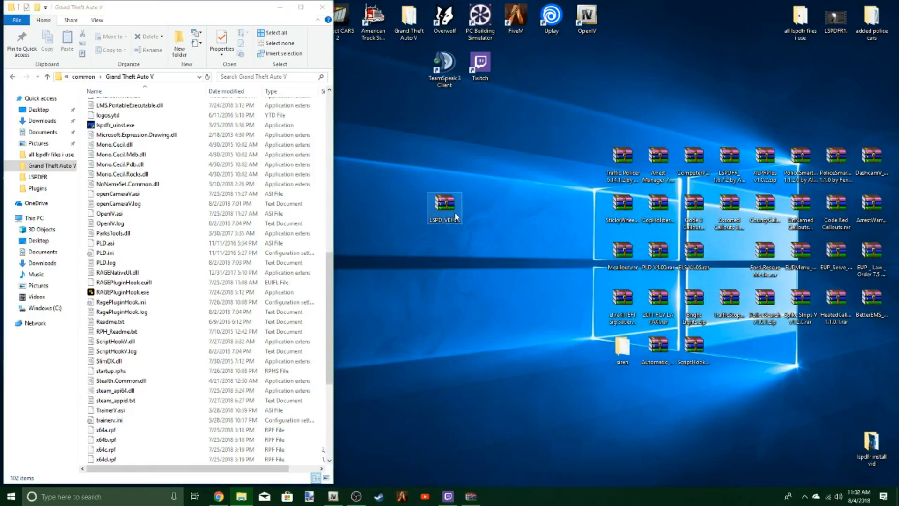
- Open LSPD_VEHICLE_PACK_v1.1 from the desktop and dismiss the empty WinRAR message box
double_click(444, 205)
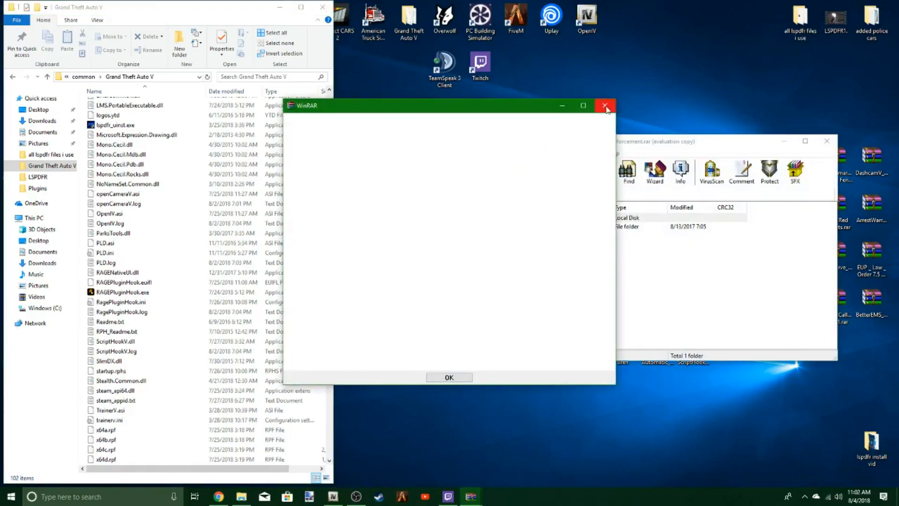
left_click(448, 378)
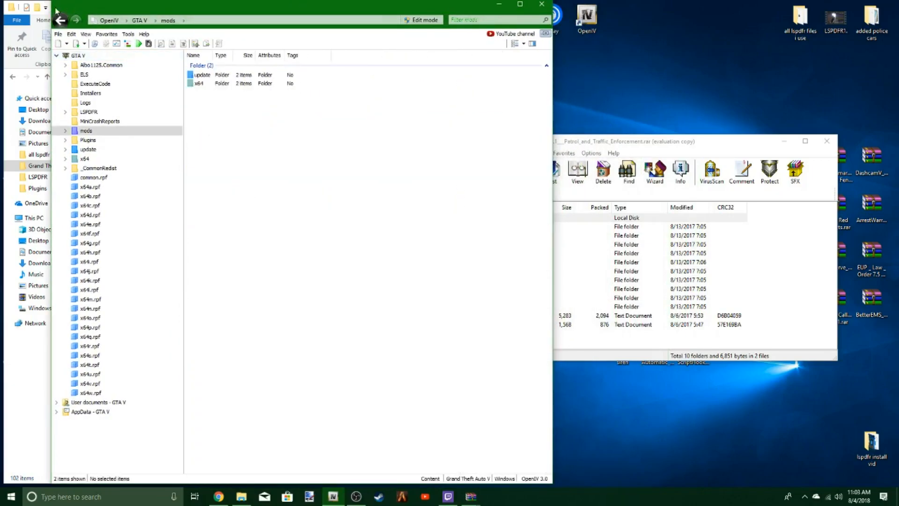
left_click(61, 19)
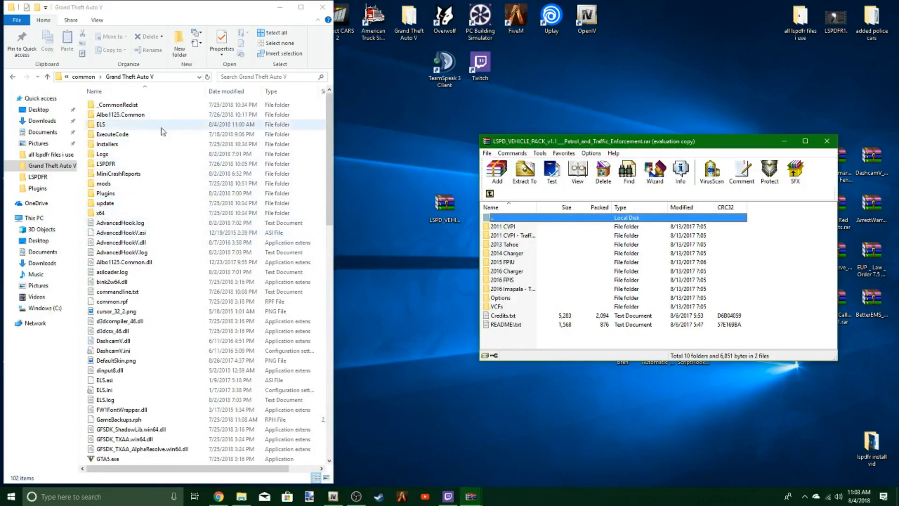
- Open the mods folder in OpenIV's Grand Theft Auto V game directory
left_click(100, 212)
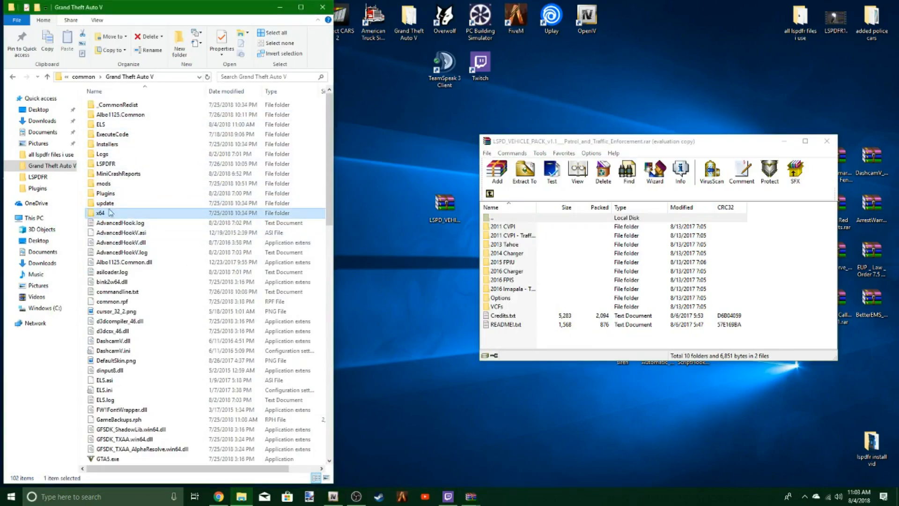
left_click(105, 203)
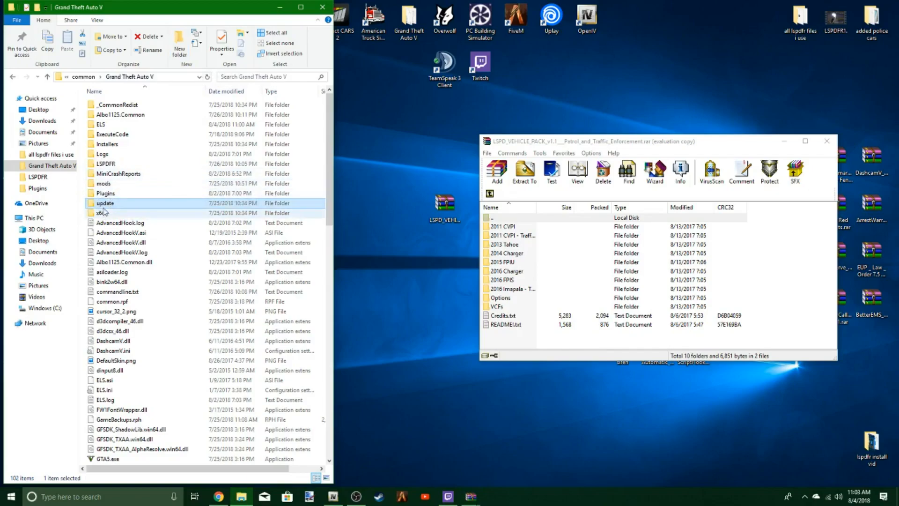
mouse_move(105, 210)
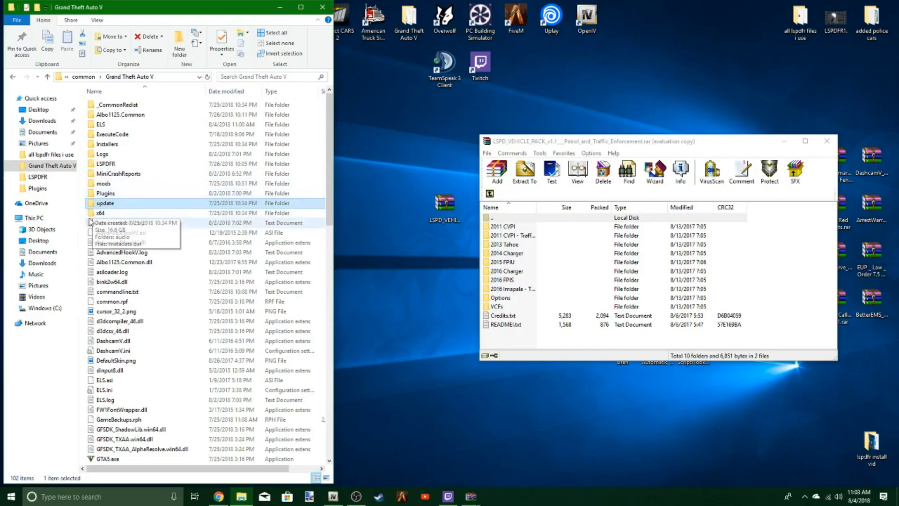
left_click(100, 212)
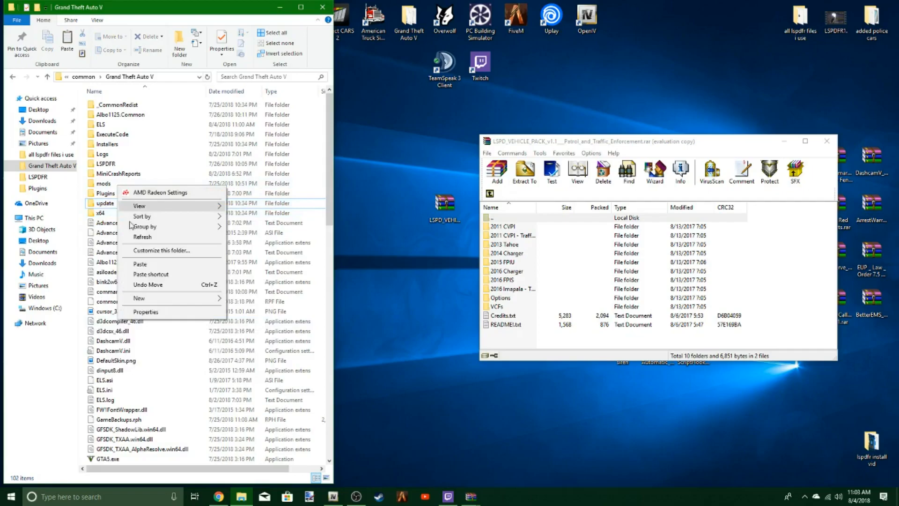
mouse_move(356, 202)
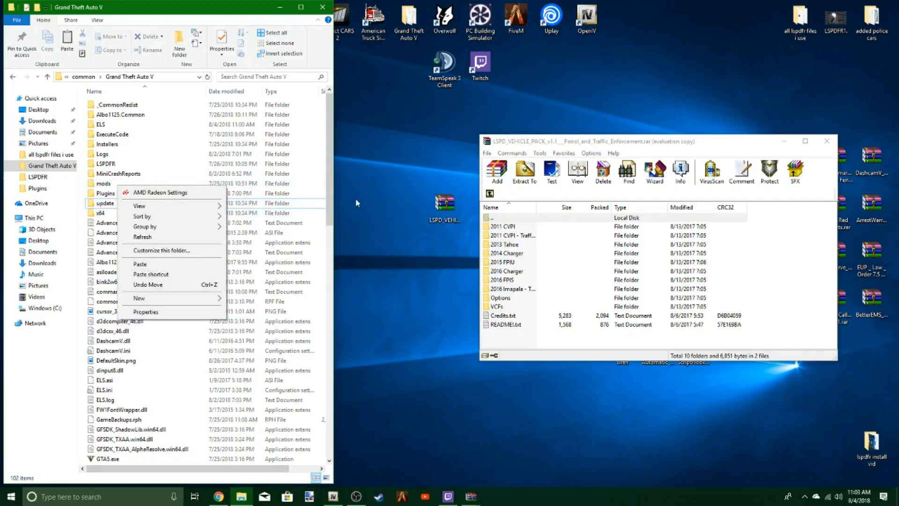
mouse_move(114, 186)
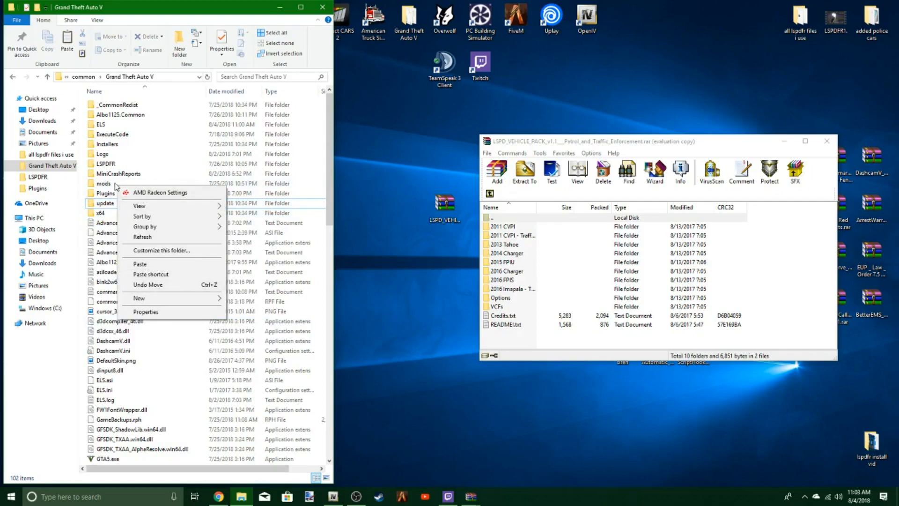
double_click(105, 183)
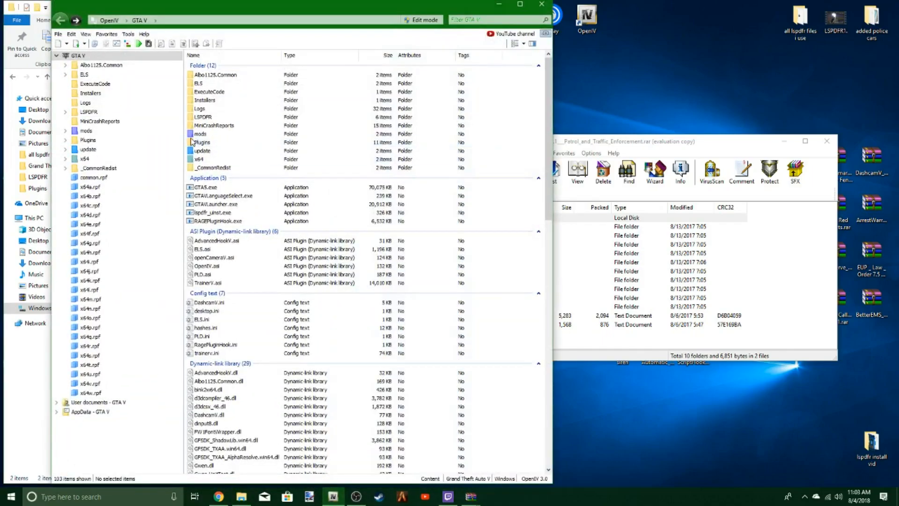
- Navigate mods > update > patchday19ng > dlc.rpf > x64 and open vehicles.rpf
left_click(201, 133)
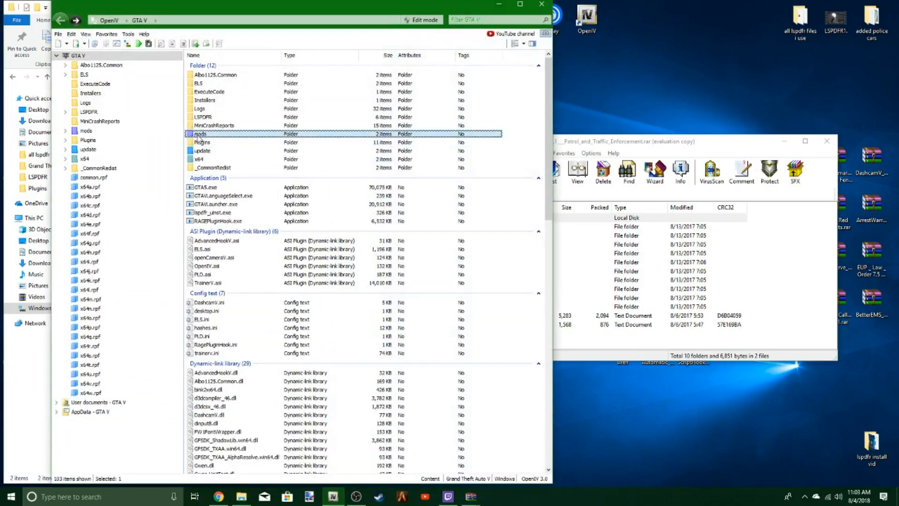
double_click(200, 133)
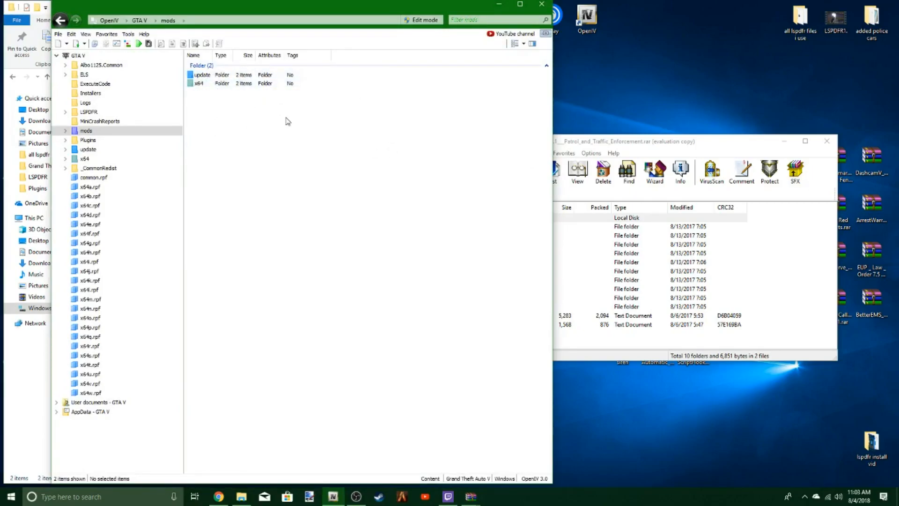
double_click(201, 74)
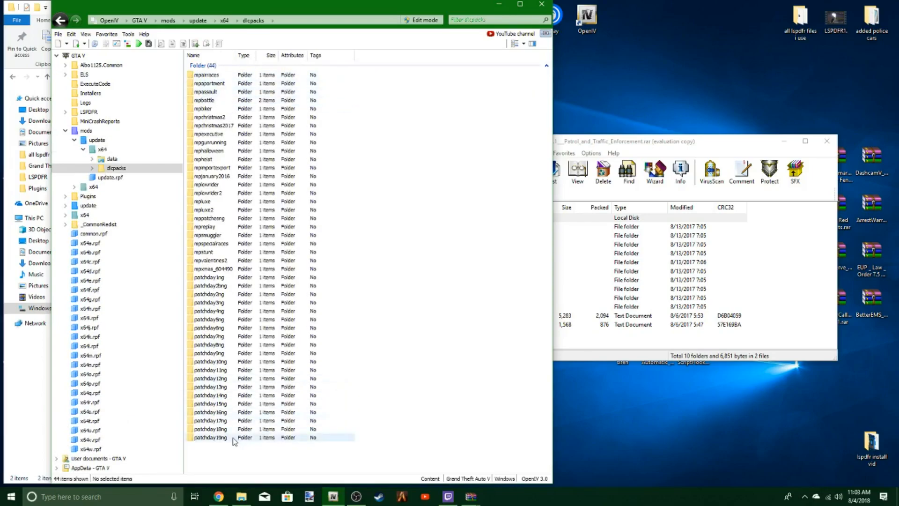
double_click(209, 436)
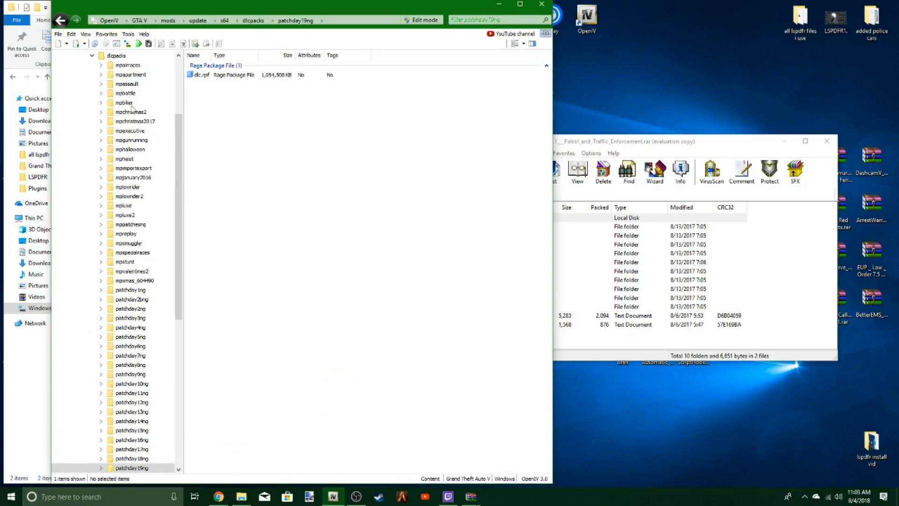
left_click(216, 74)
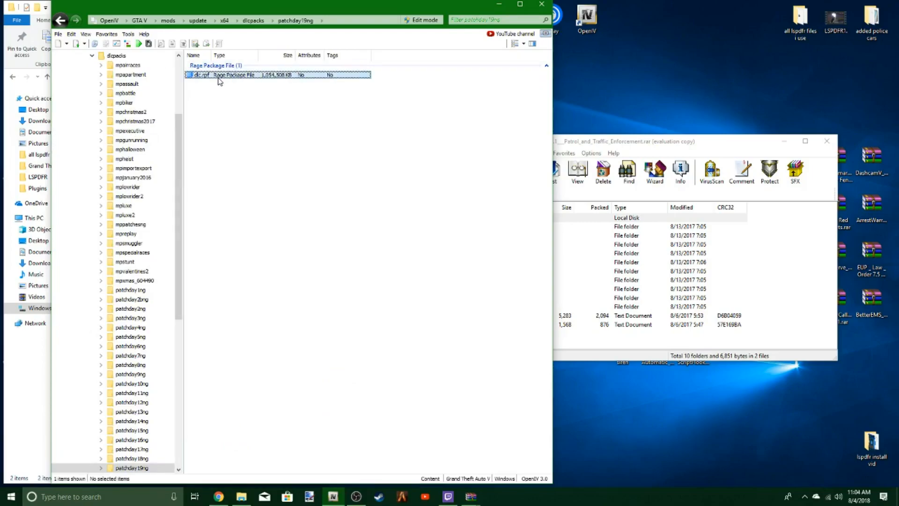
double_click(202, 74)
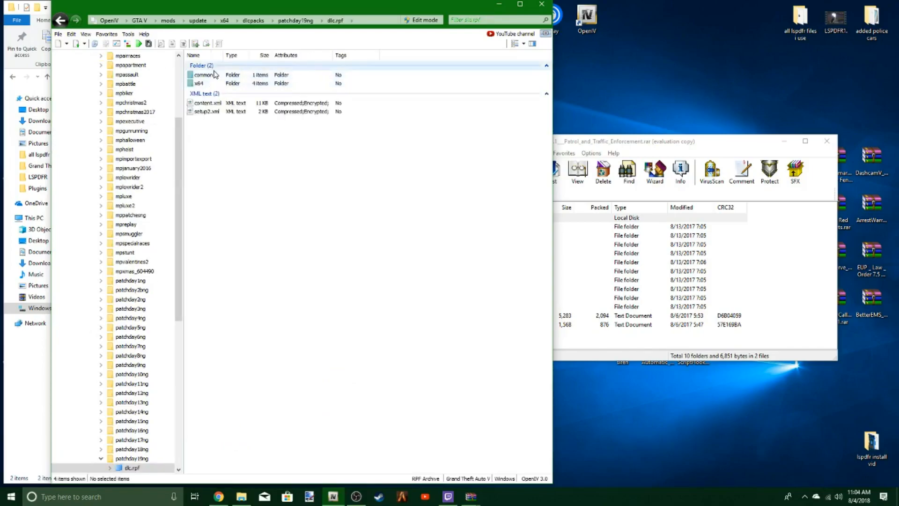
double_click(202, 75)
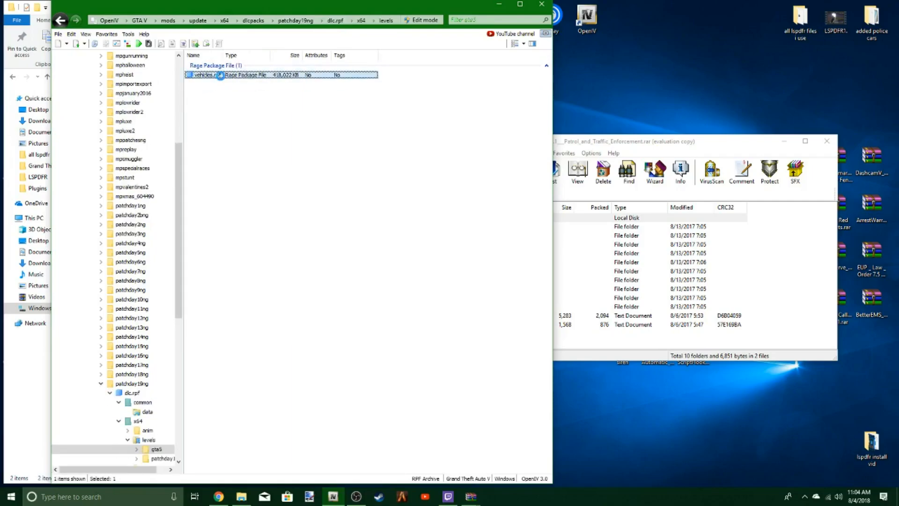
double_click(204, 74)
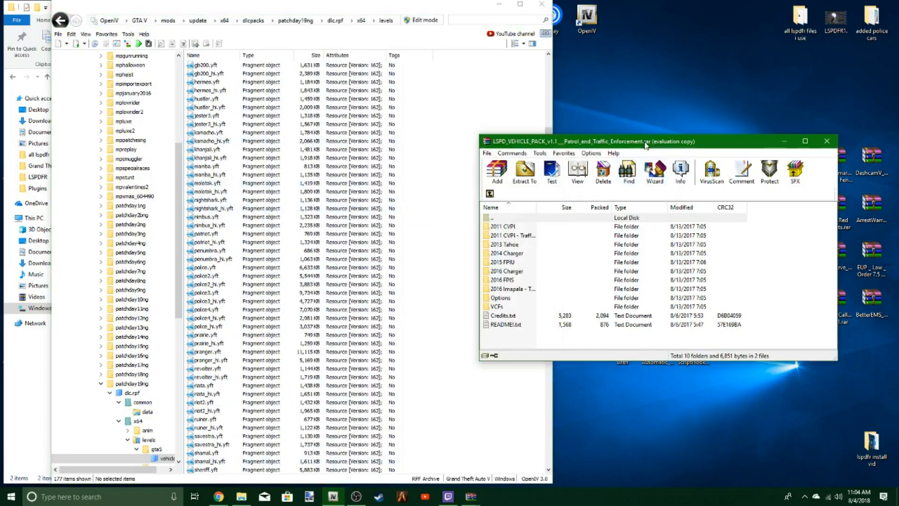
- Open the 2011 CVPI - Traffic Enforcement folder in the WinRAR vehicle pack
double_click(501, 225)
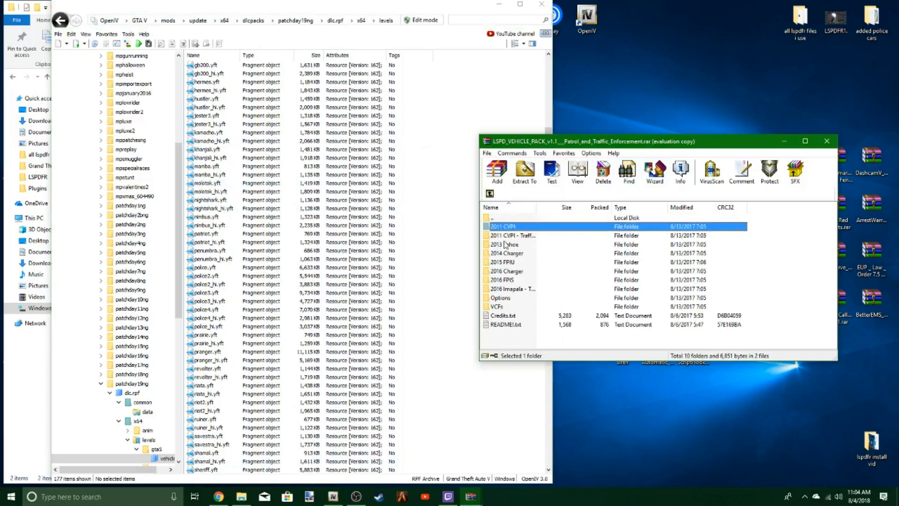
double_click(502, 226)
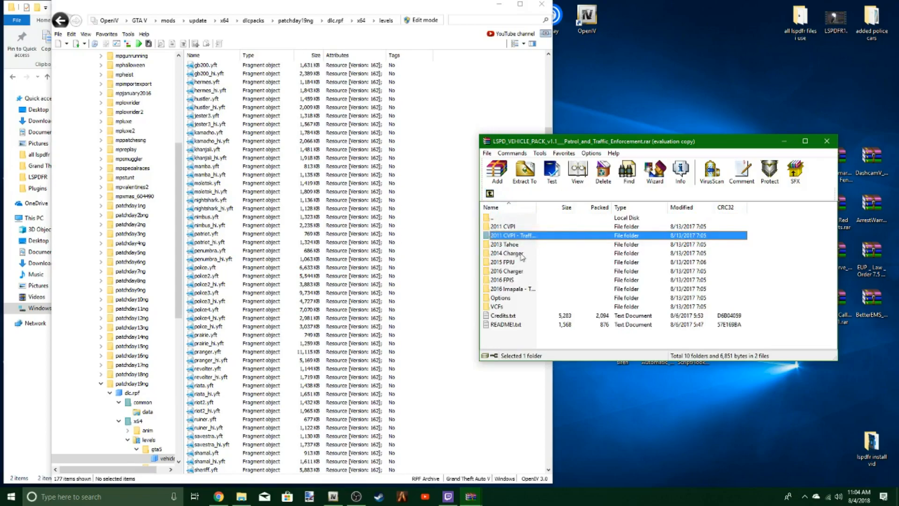
double_click(513, 235)
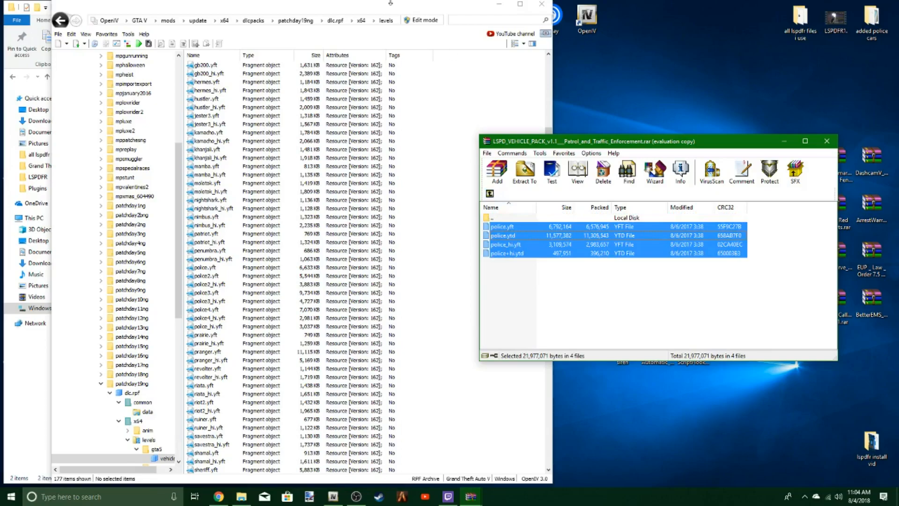
- Enable OpenIV edit mode, select the CVPI police files, and bring vehicles.rpf forward
left_click(422, 20)
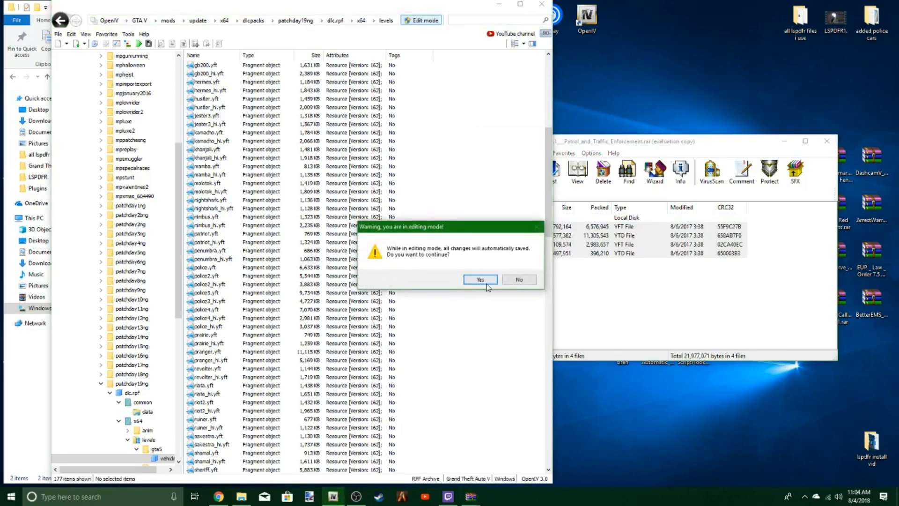
left_click(480, 279)
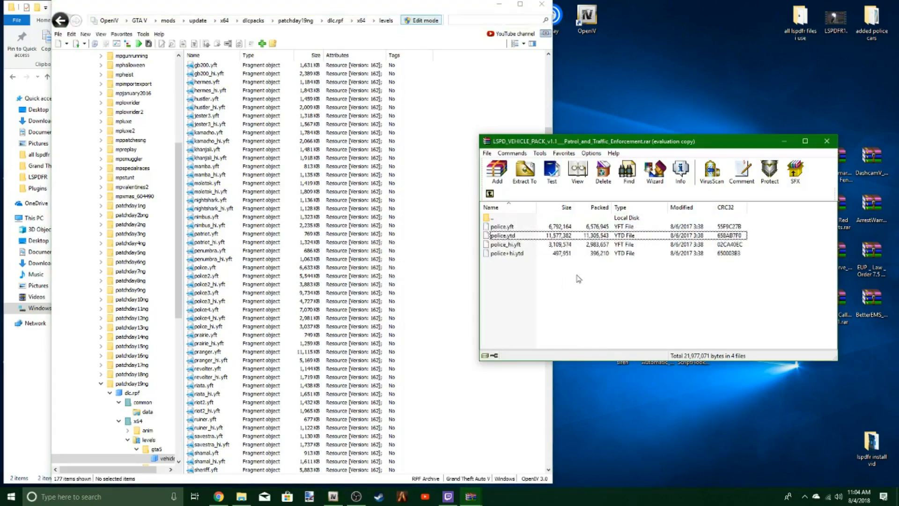
left_click(523, 171)
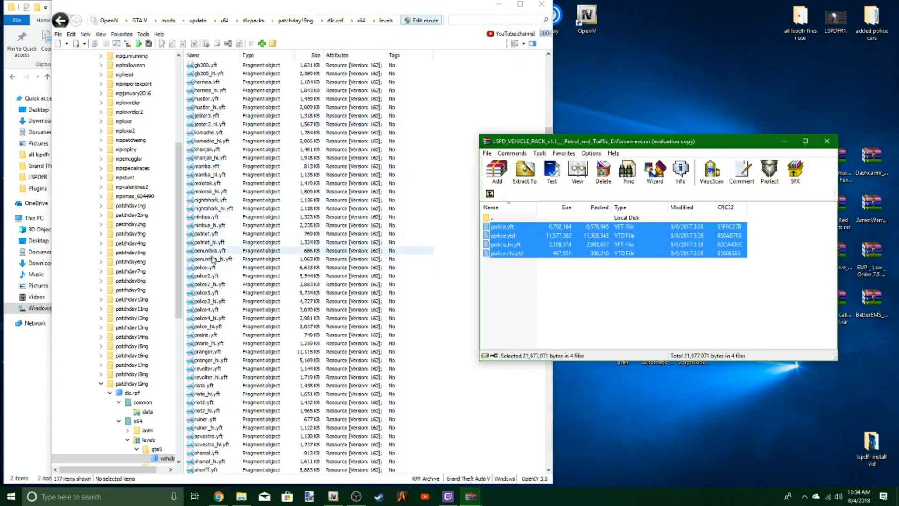
left_click(203, 267)
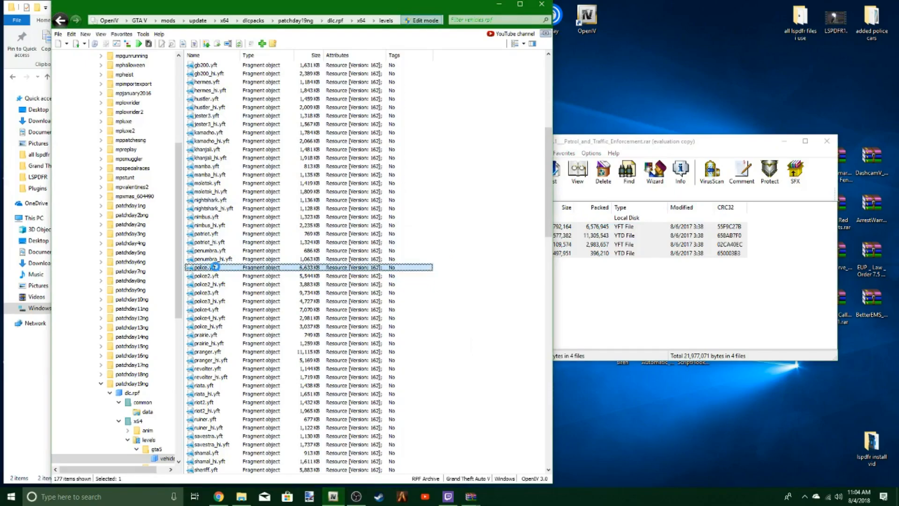
double_click(212, 267)
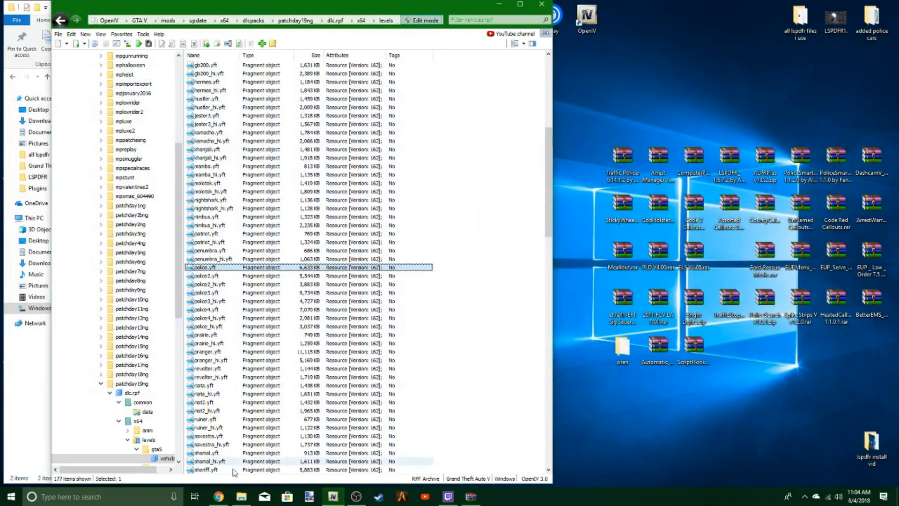
- Enter CAPTCHA 'eds5' and submit to start the LSPD Pack (Redmond) download
left_click(217, 496)
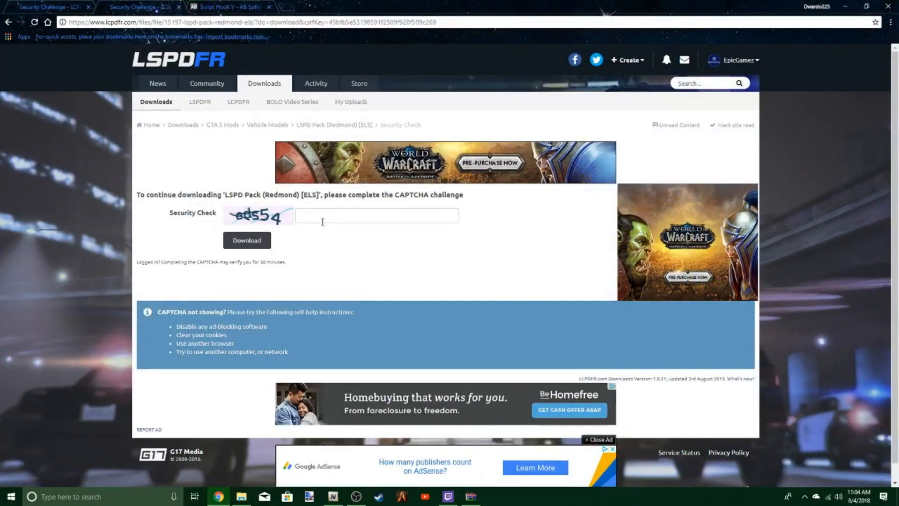
type("e")
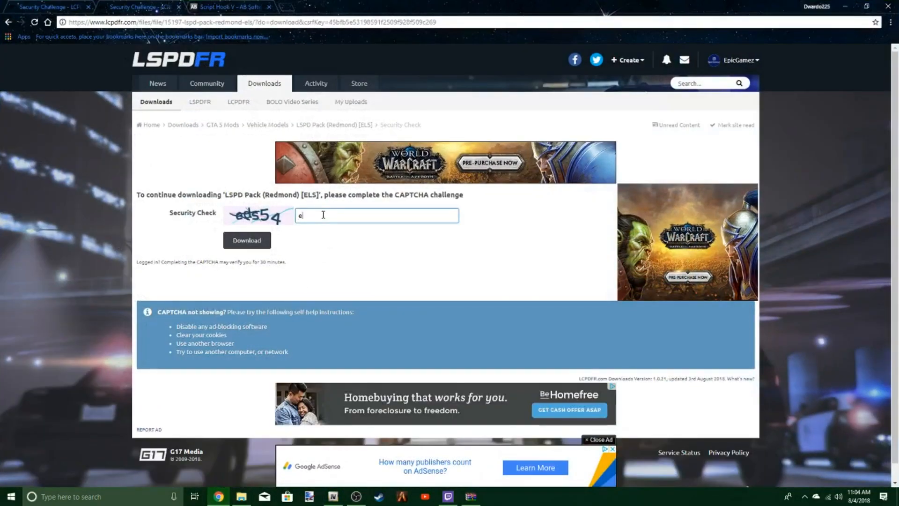
type("ds54")
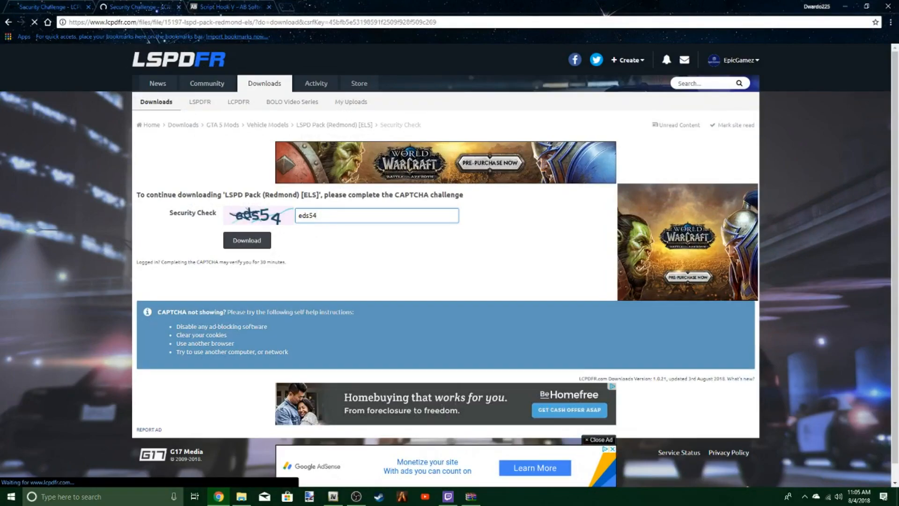
left_click(246, 240)
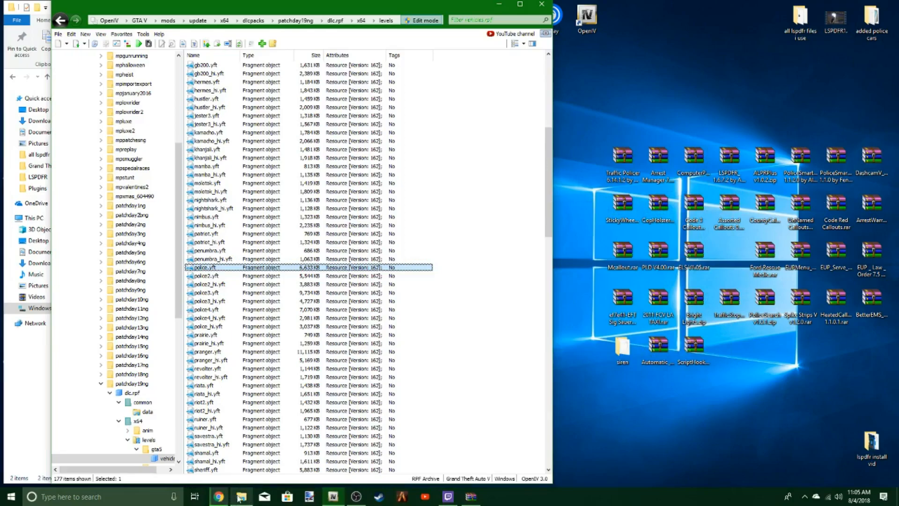
left_click(210, 276)
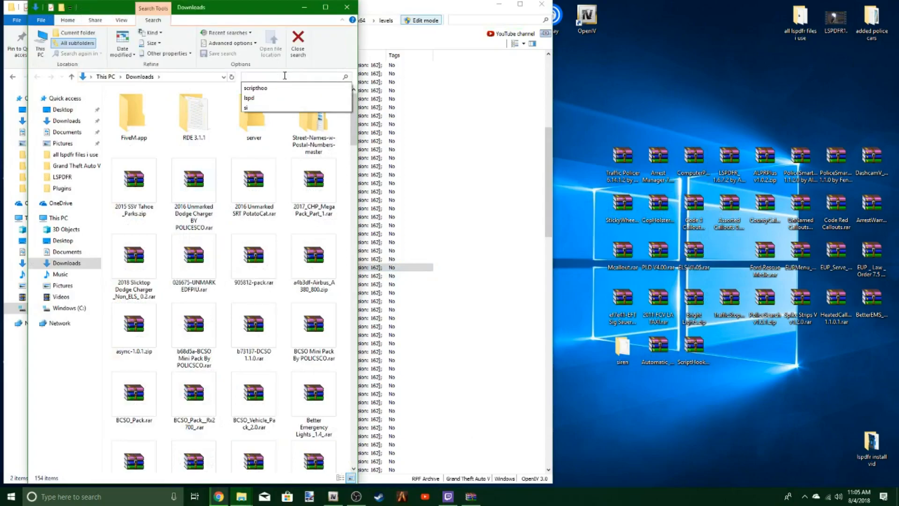
type("redm")
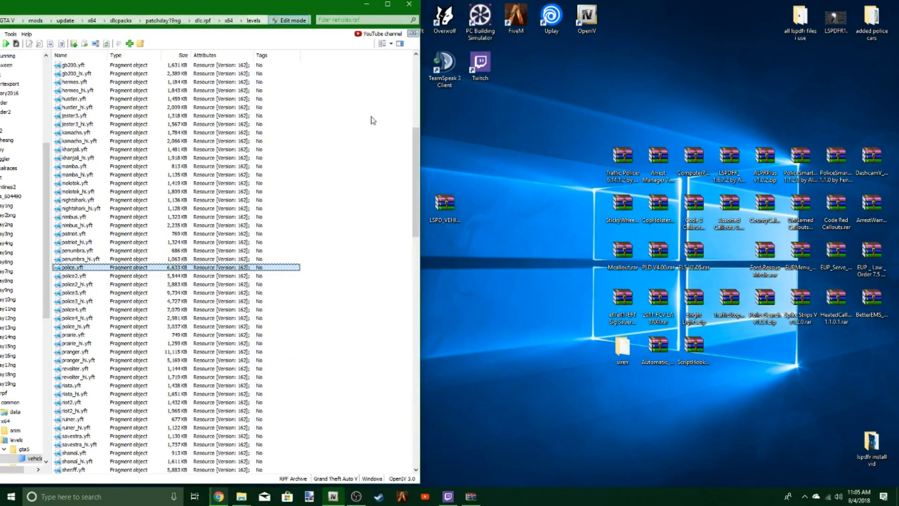
left_click(514, 155)
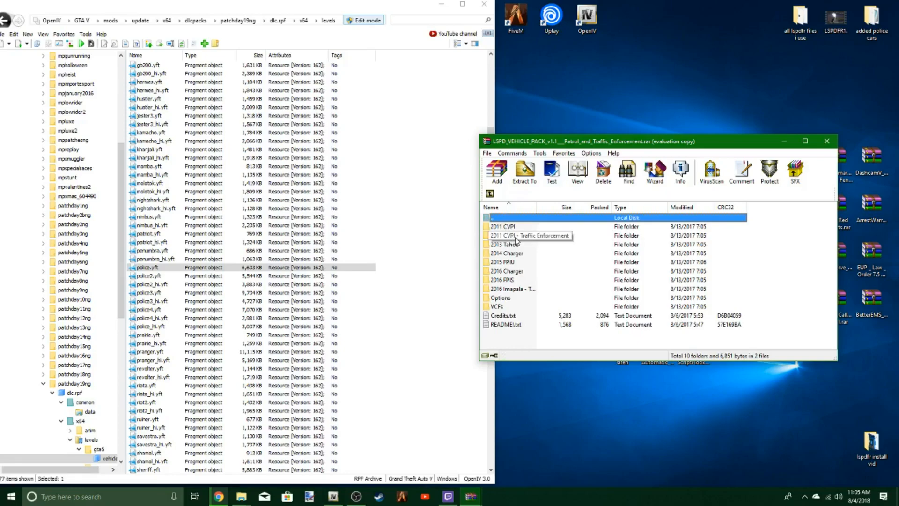
- Browse the 2013 Tahoe and 2014 Charger folders' police model files
left_click(519, 235)
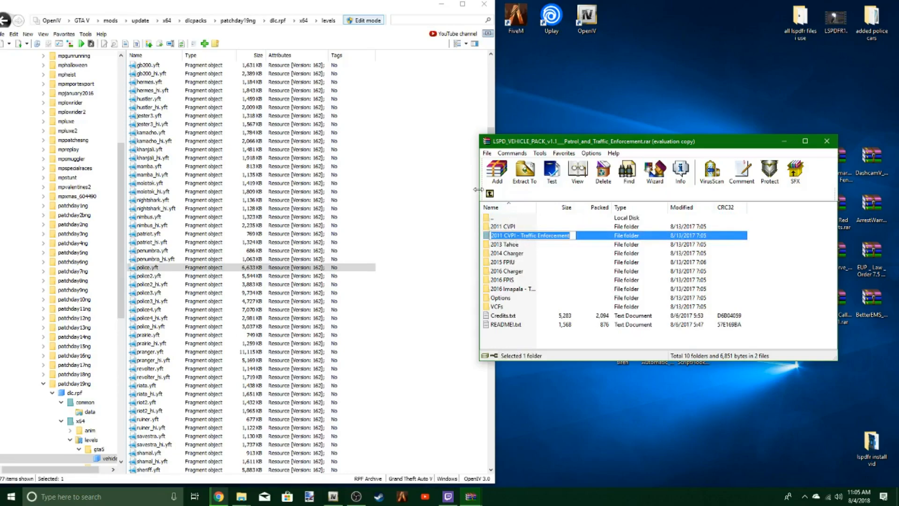
left_click(504, 244)
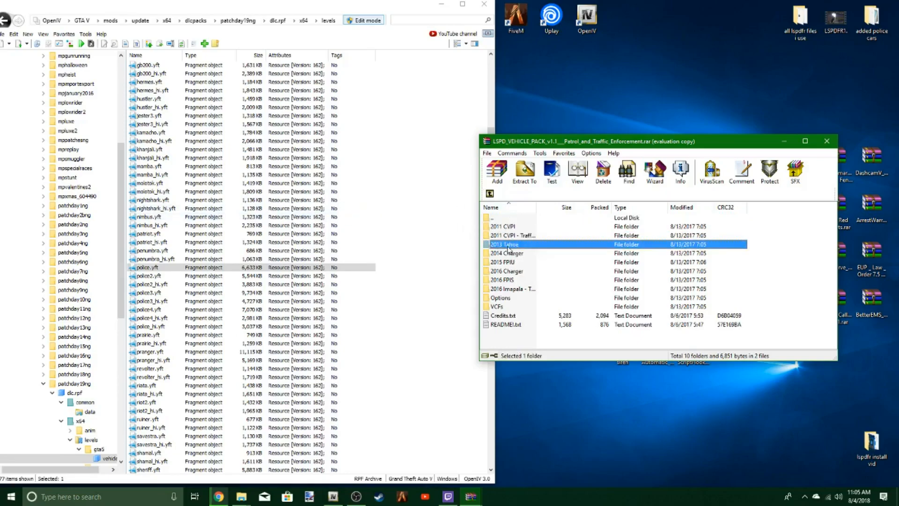
double_click(505, 243)
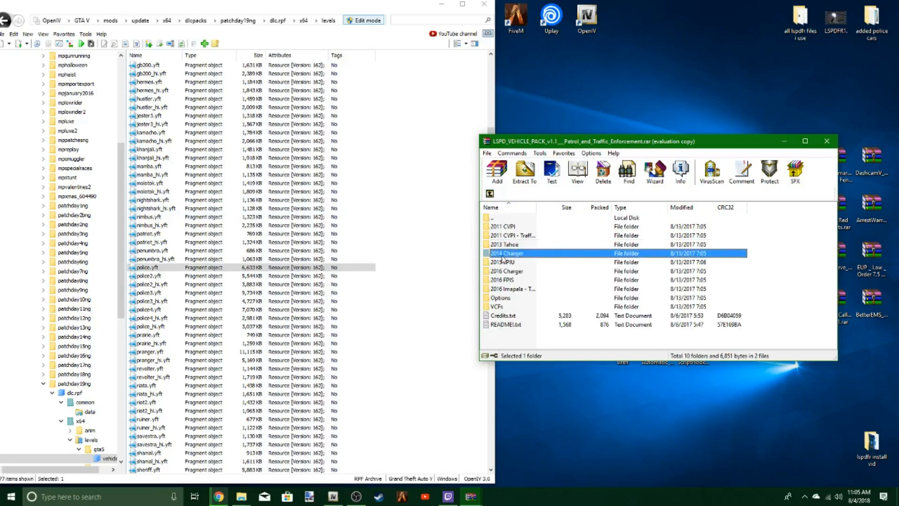
double_click(504, 253)
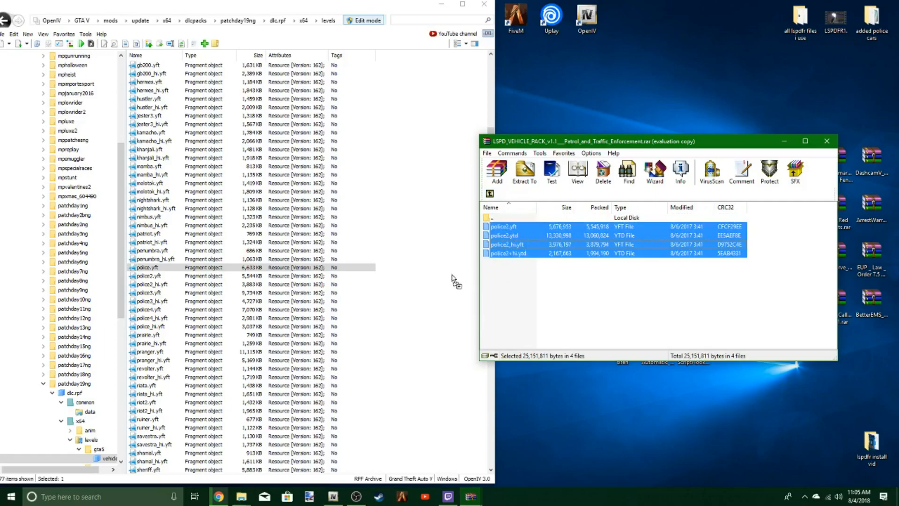
mouse_move(490, 193)
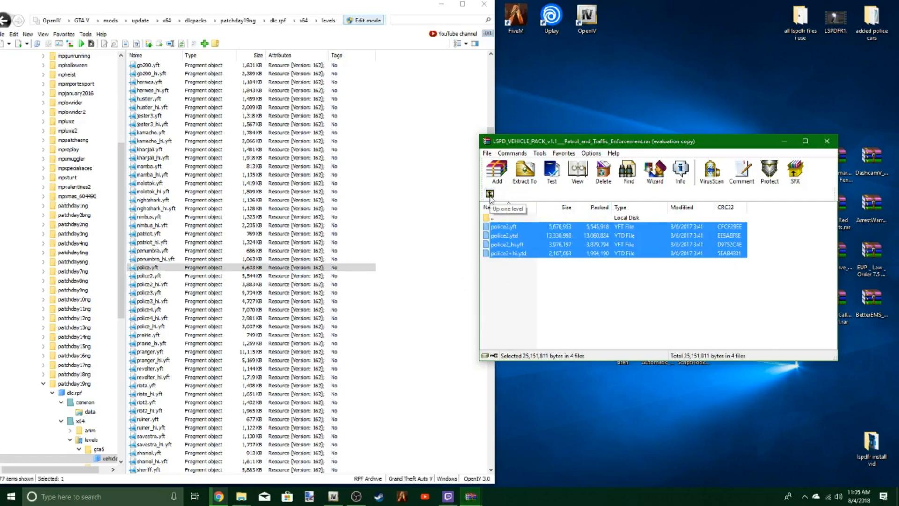
left_click(490, 193)
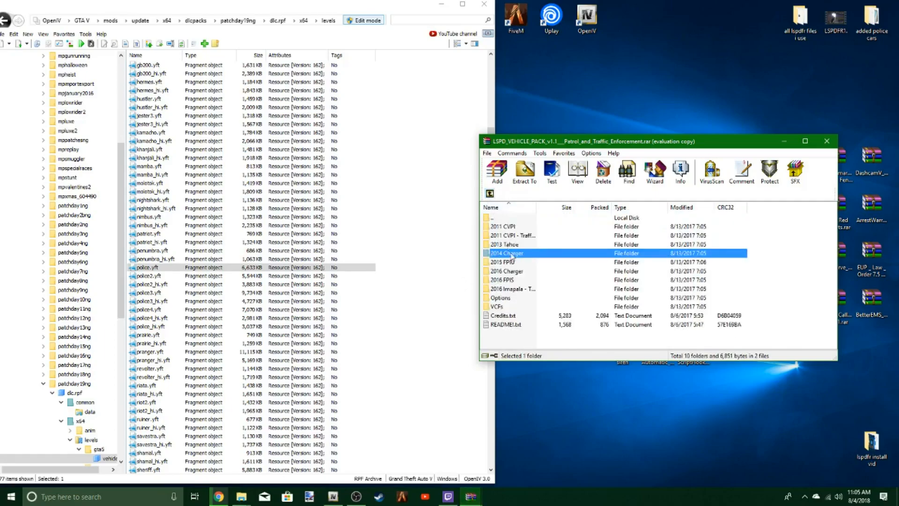
- View the car folders holding police3, police4 and police6 models
double_click(504, 253)
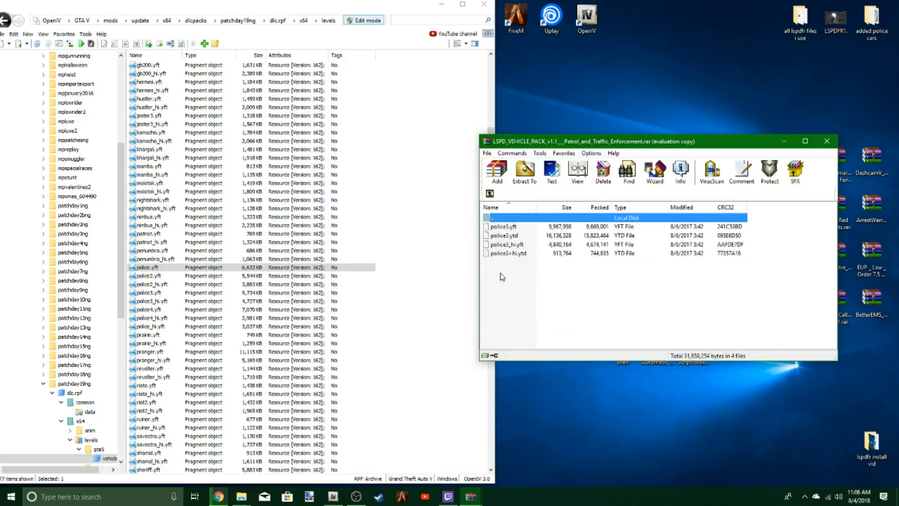
left_click(522, 171)
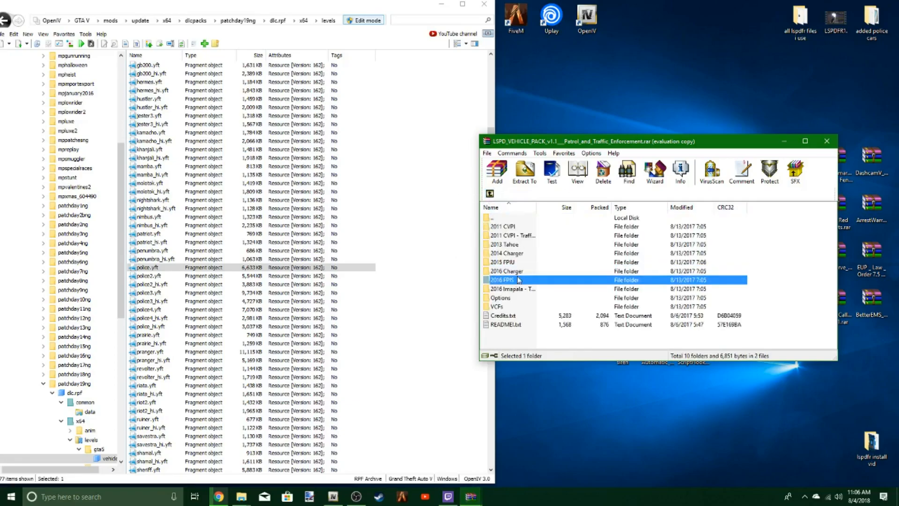
double_click(502, 279)
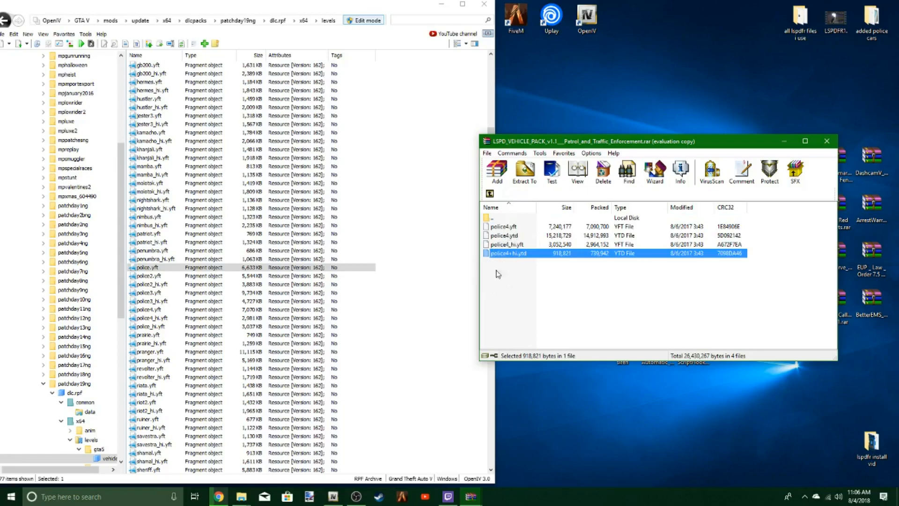
left_click(489, 193)
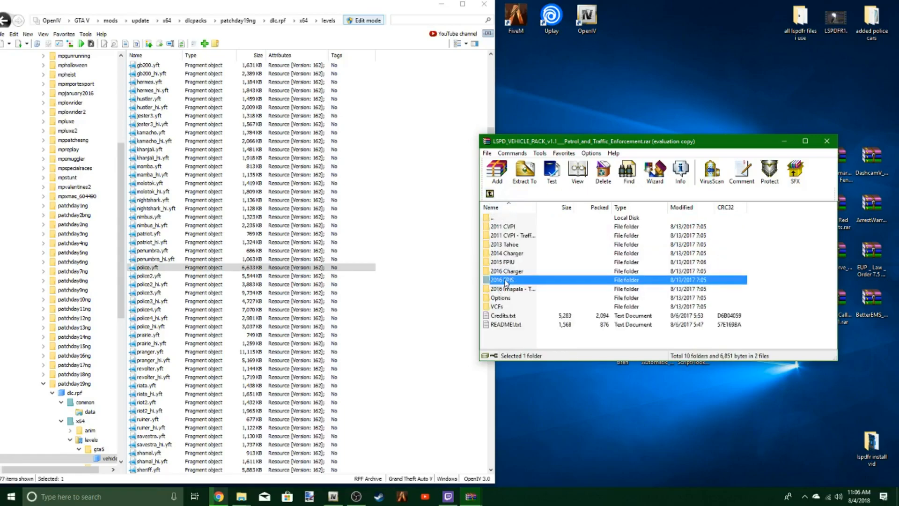
double_click(503, 279)
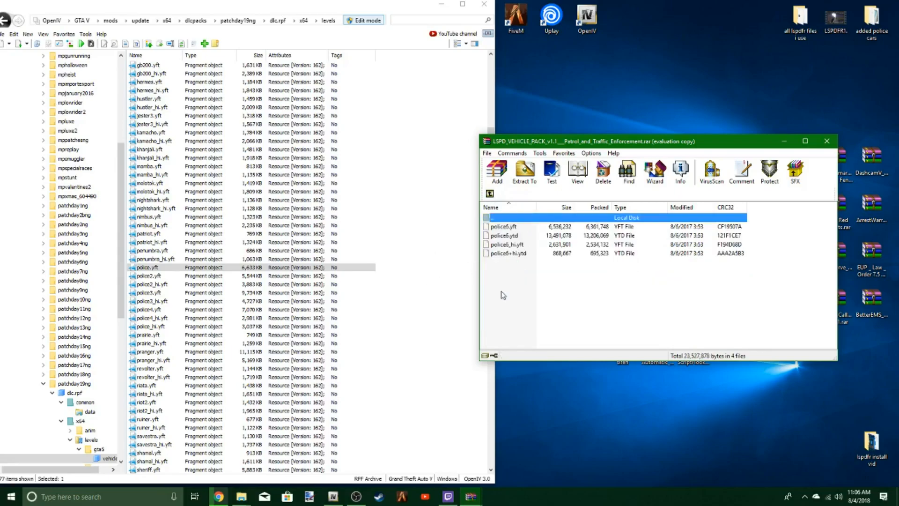
left_click_drag(508, 244, 508, 292)
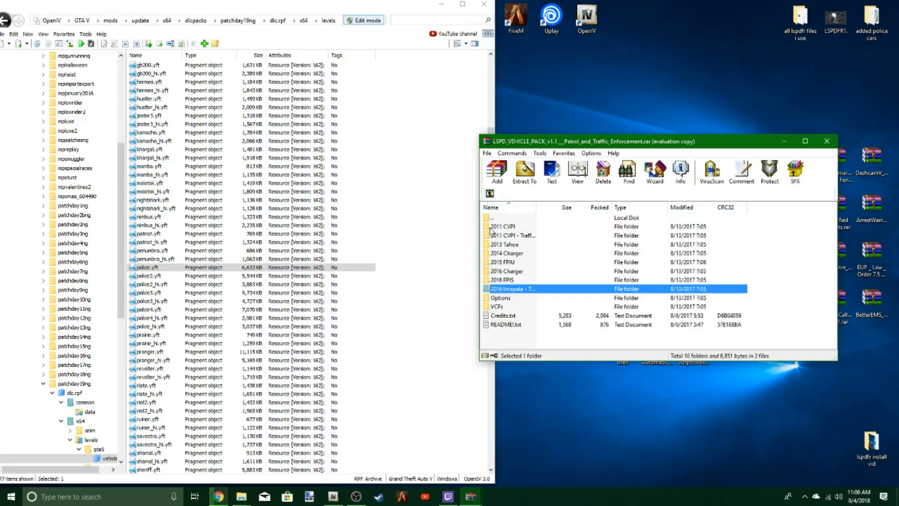
mouse_move(510, 303)
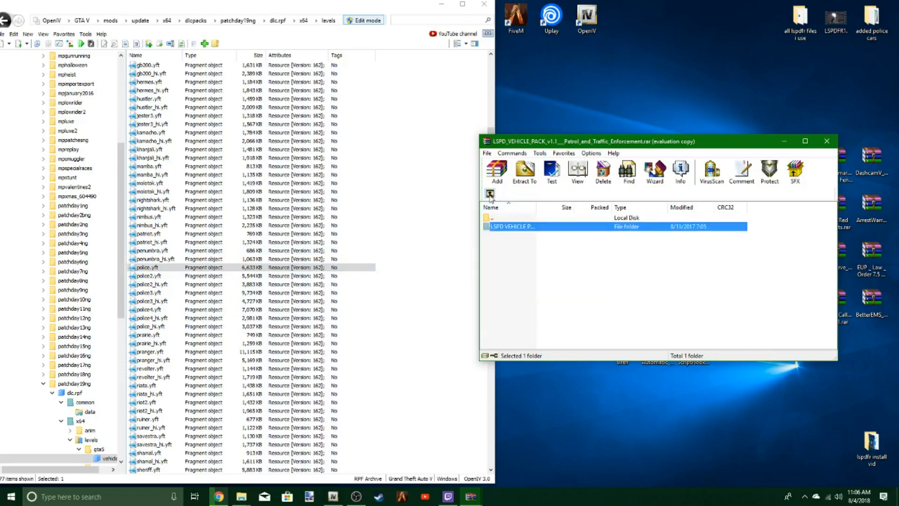
- Open LSPD VEHICLE PACK > VCFs and select the four POLICE XML configs
double_click(512, 225)
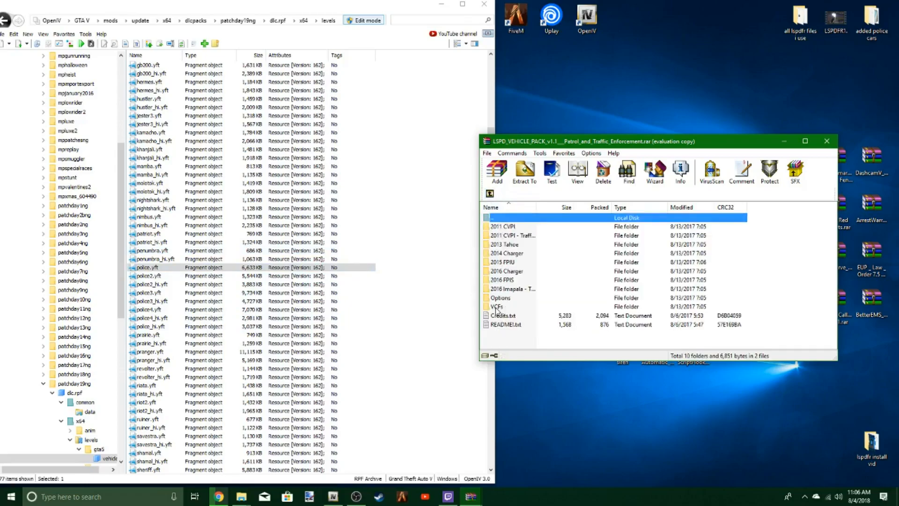
left_click(498, 306)
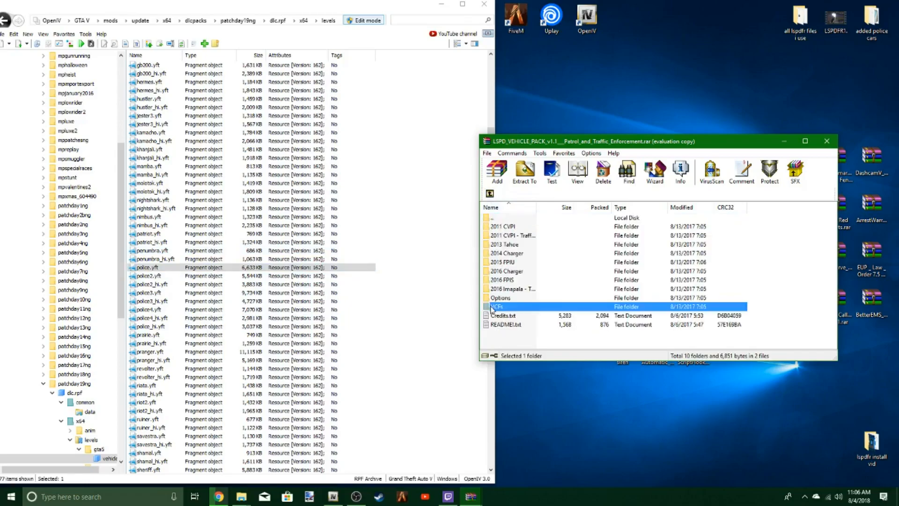
double_click(500, 306)
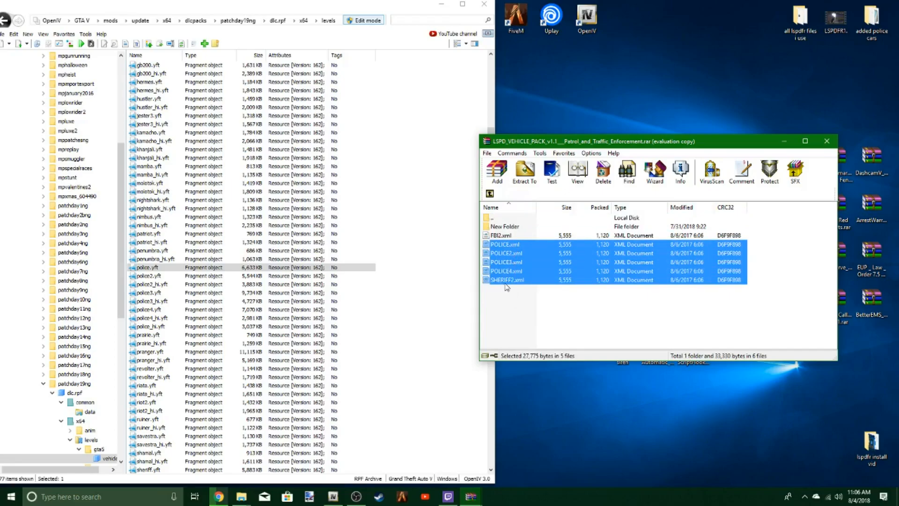
left_click(506, 280)
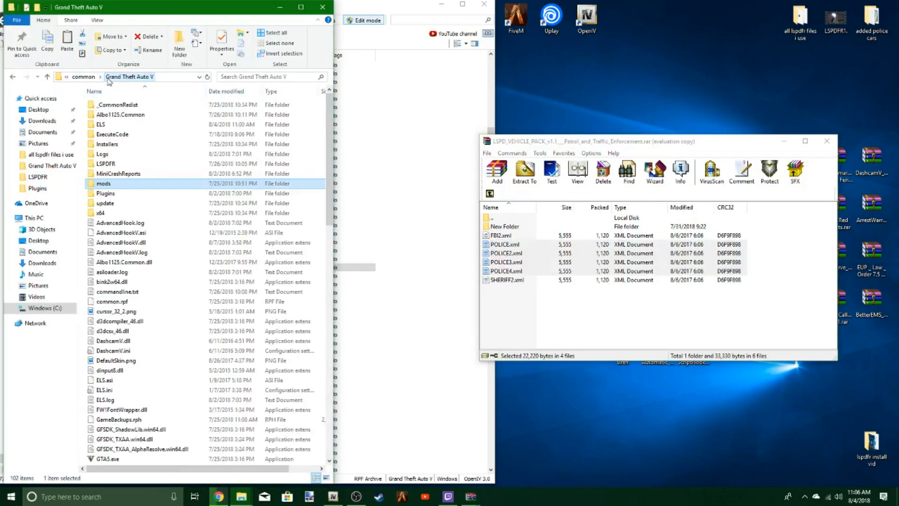
double_click(100, 124)
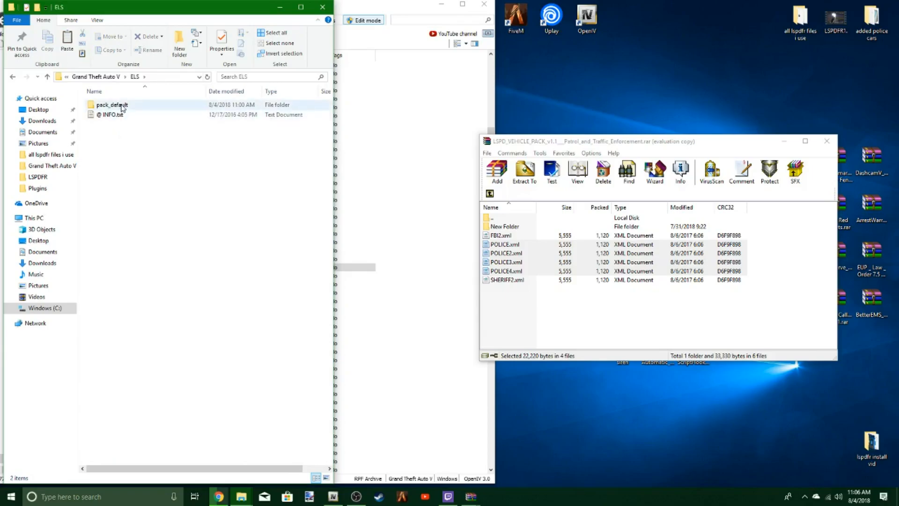
double_click(113, 105)
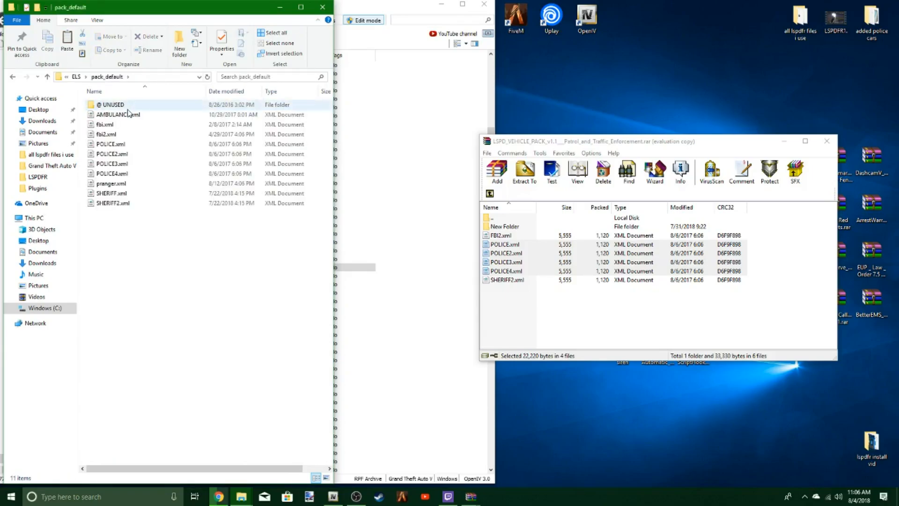
left_click(146, 36)
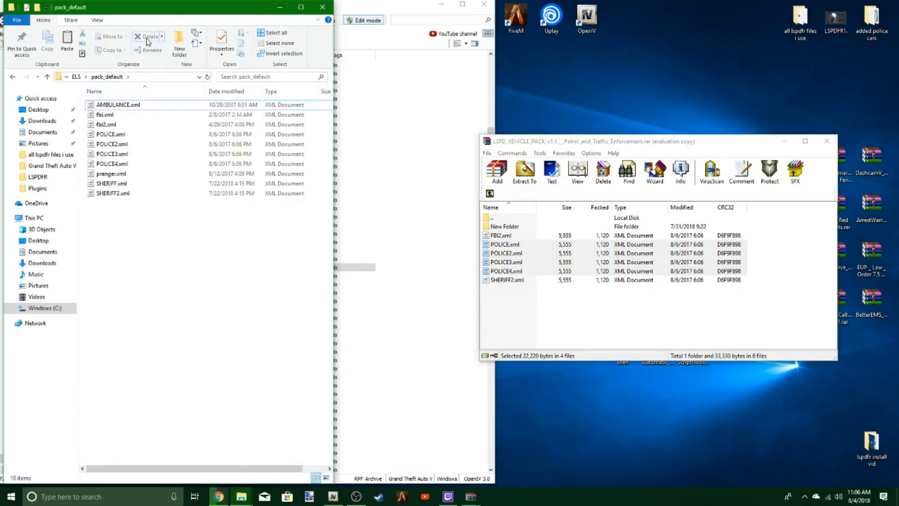
left_click(504, 243)
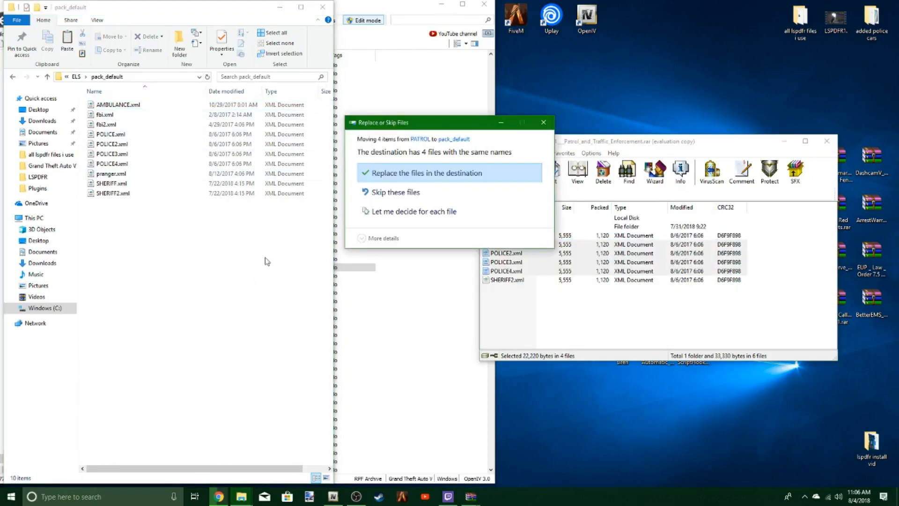
left_click(426, 173)
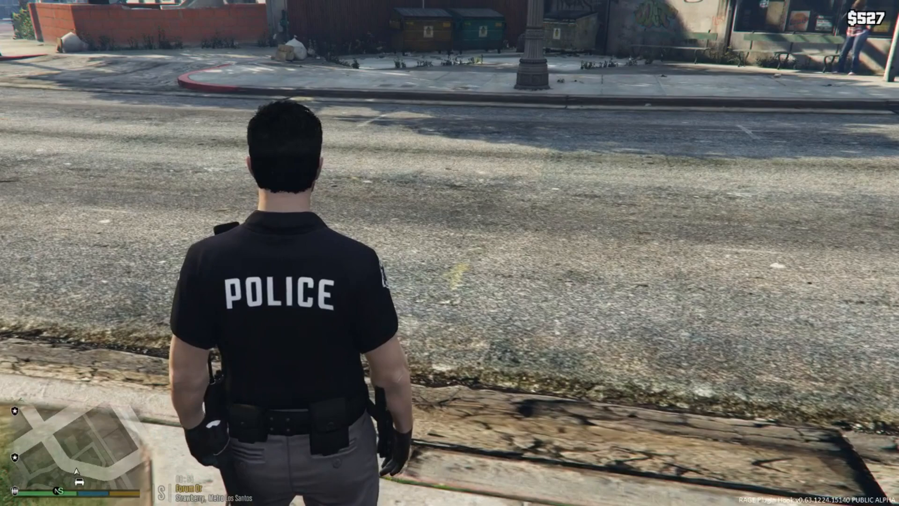
- Navigate the F4 trainer menu to Vehicle Spawning > Emergency > Police Cruiser
key("F4")
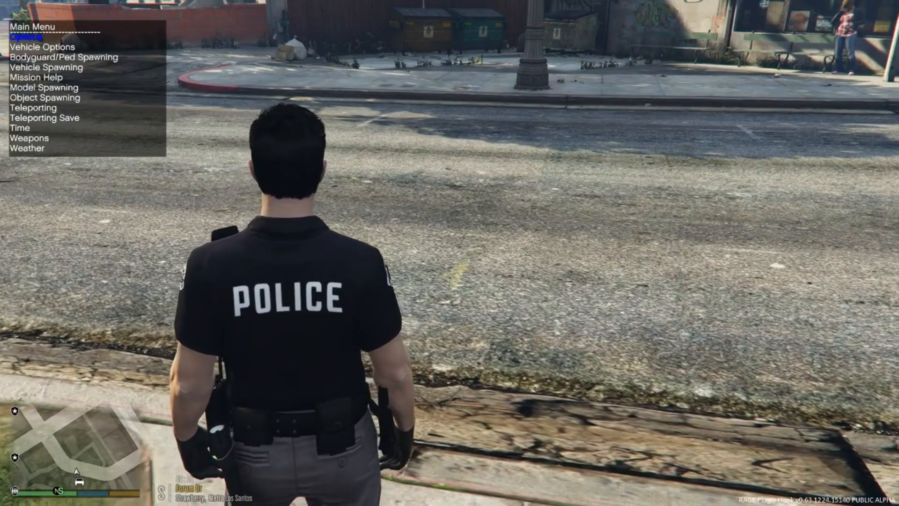
key("down")
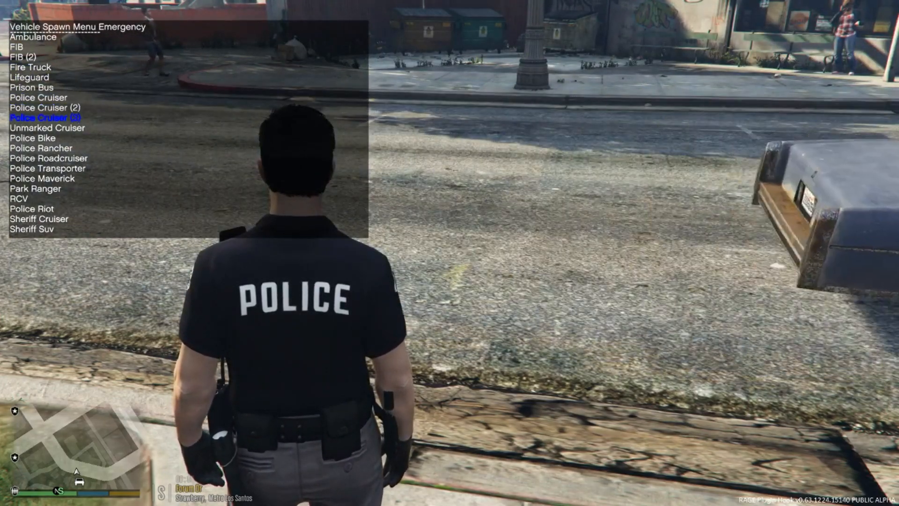
key("down")
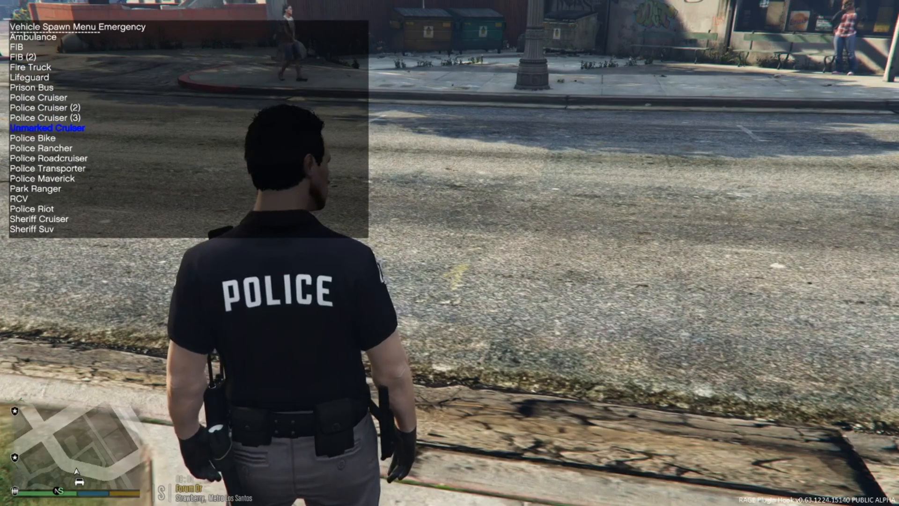
key("up")
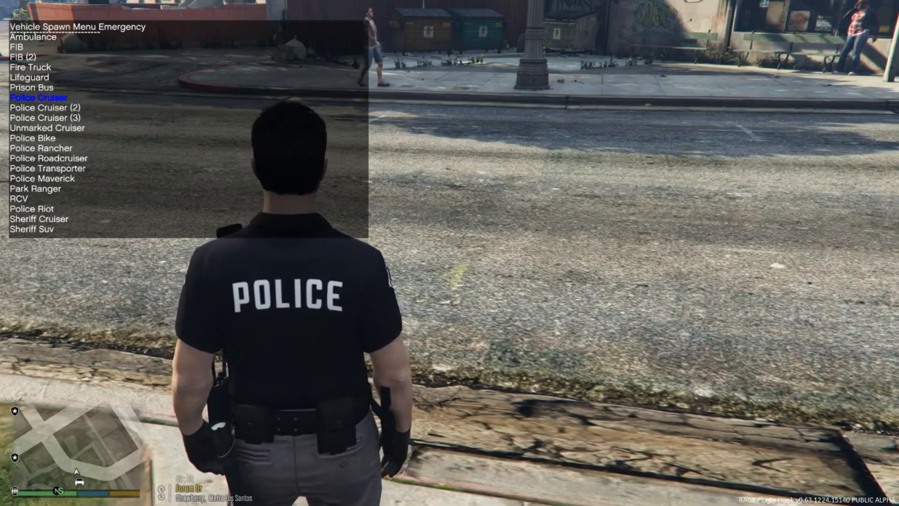